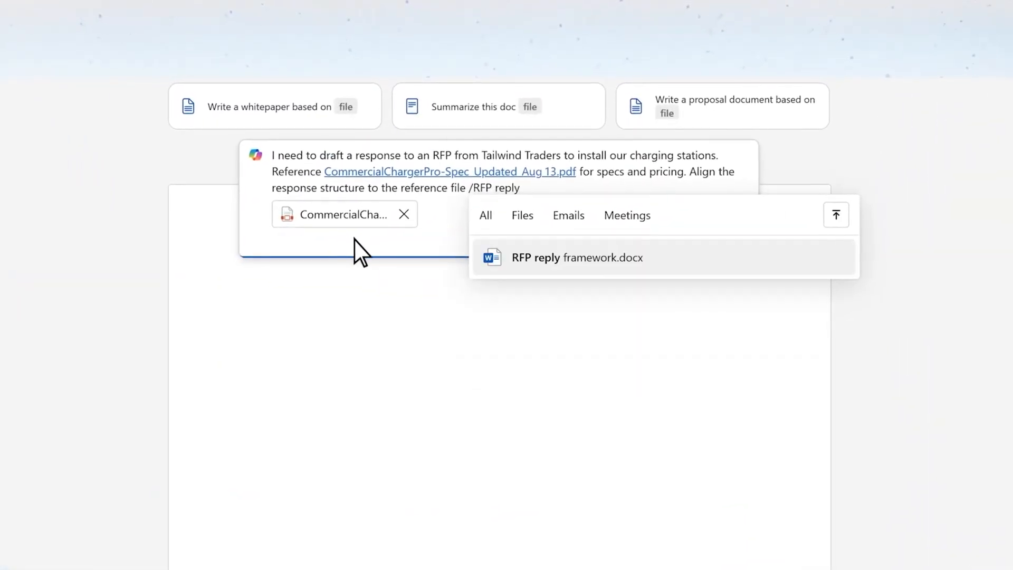
Cite RFP reply framework.docx and the RFP Discussion meeting in the Copilot prompt via / references
{"action": "left_click", "coordinate": [577, 257]}
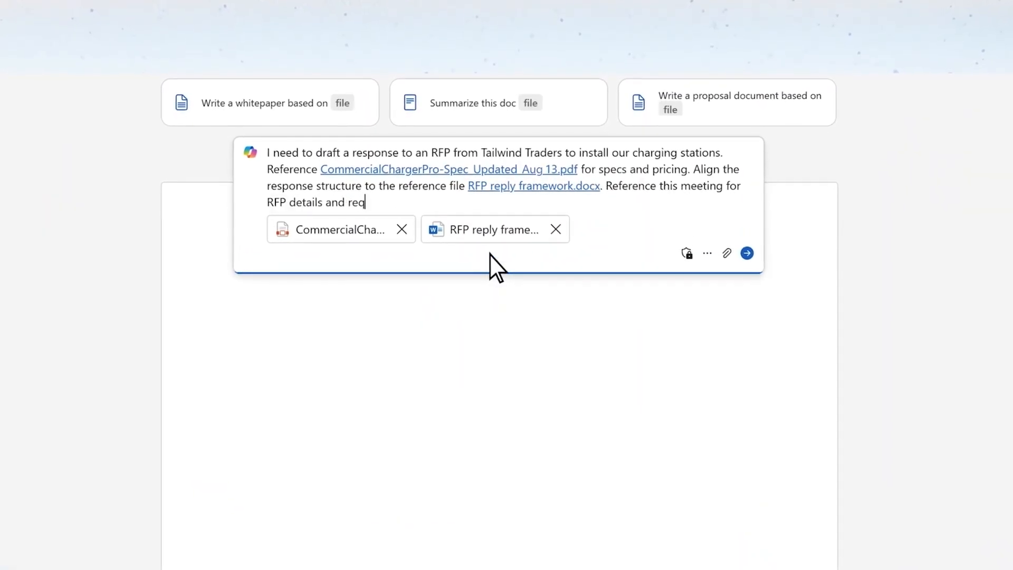
{"action": "type", "text": "uirements: /rfp disc"}
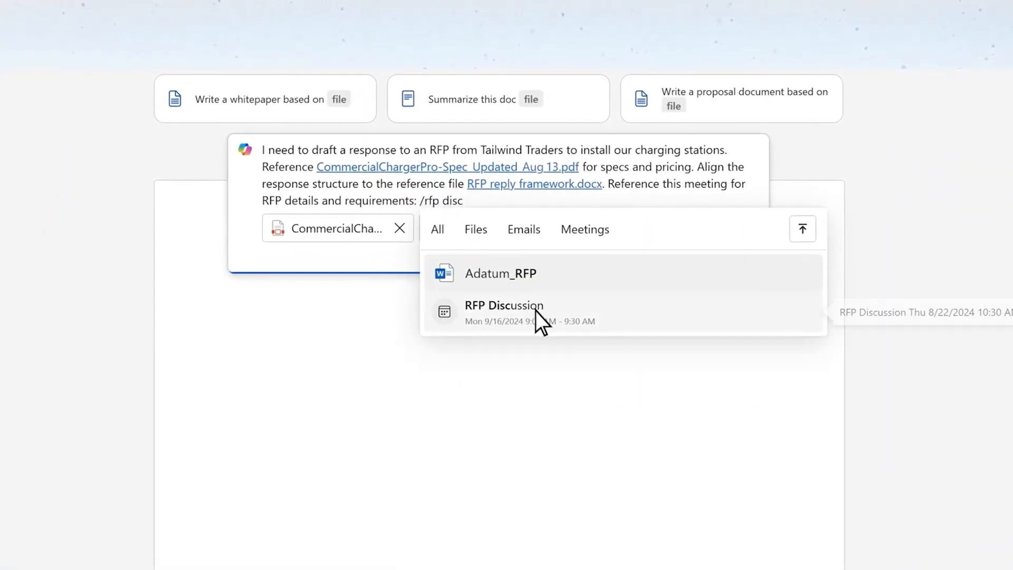
{"action": "left_click", "coordinate": [504, 312]}
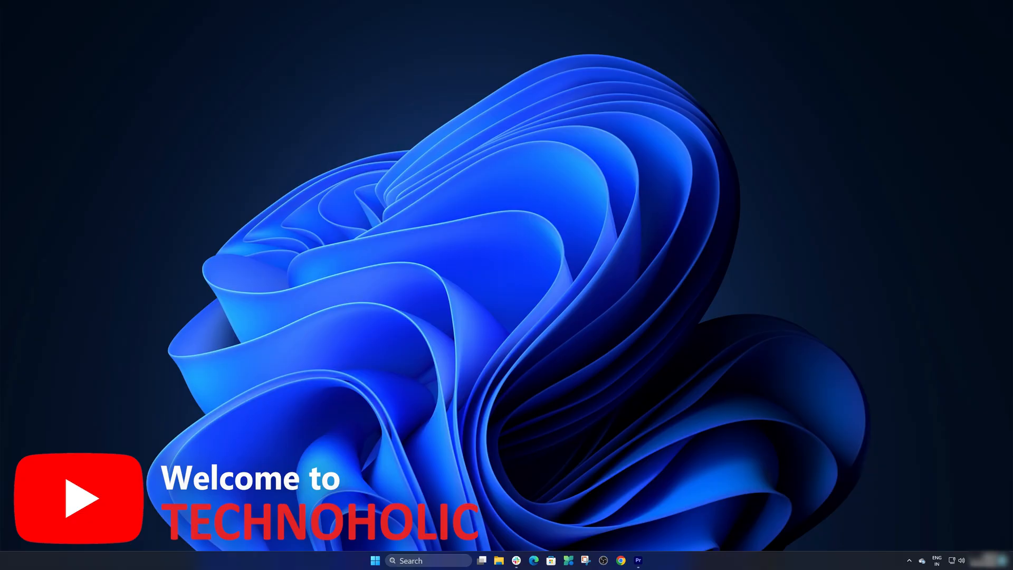
Launch Word from the desktop taskbar to reach a blank document
{"action": "left_click", "coordinate": [610, 560]}
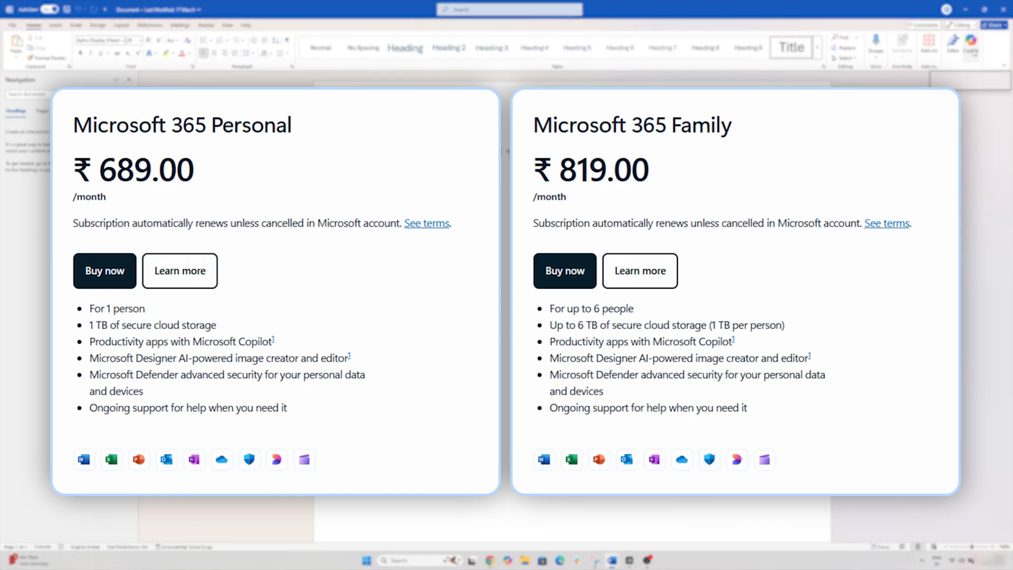
{"action": "double_click", "coordinate": [251, 125]}
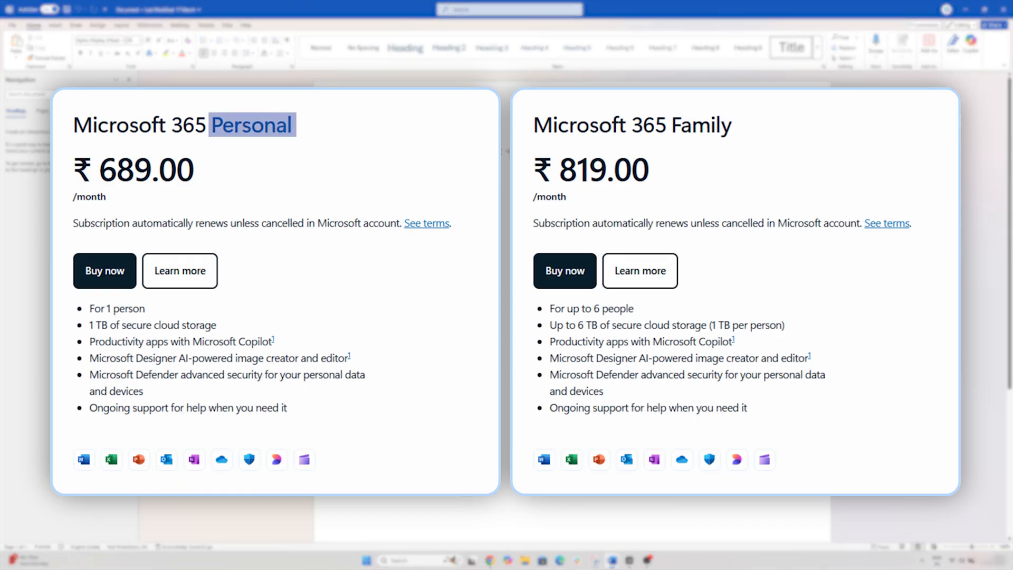
{"action": "double_click", "coordinate": [699, 124]}
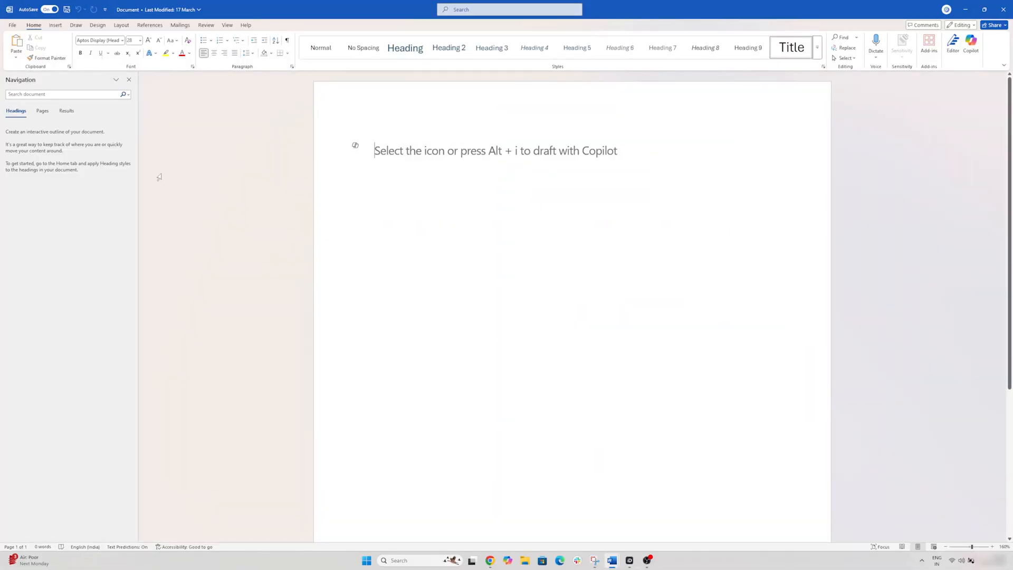
{"action": "mouse_move", "coordinate": [170, 168]}
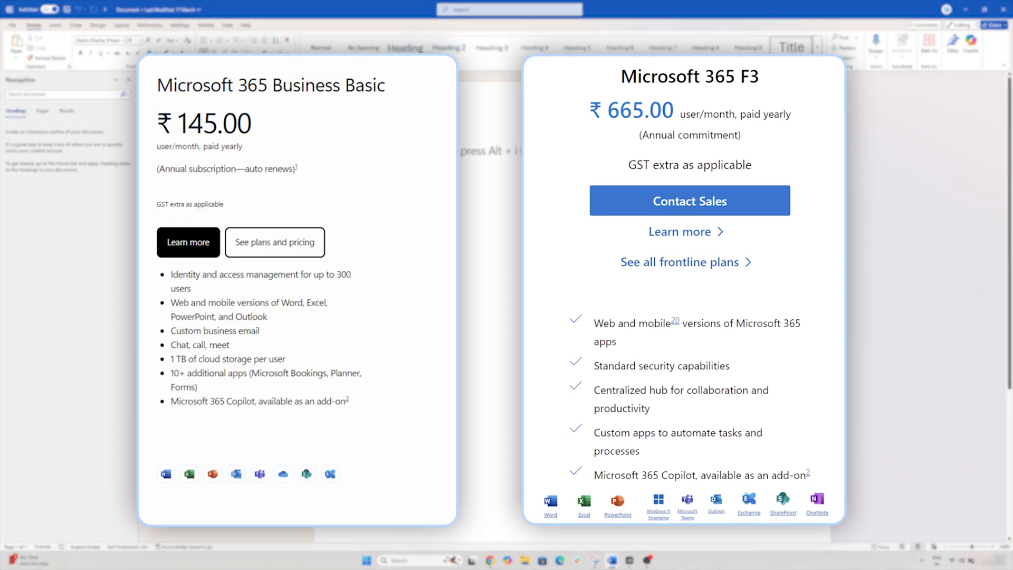
{"action": "double_click", "coordinate": [199, 401]}
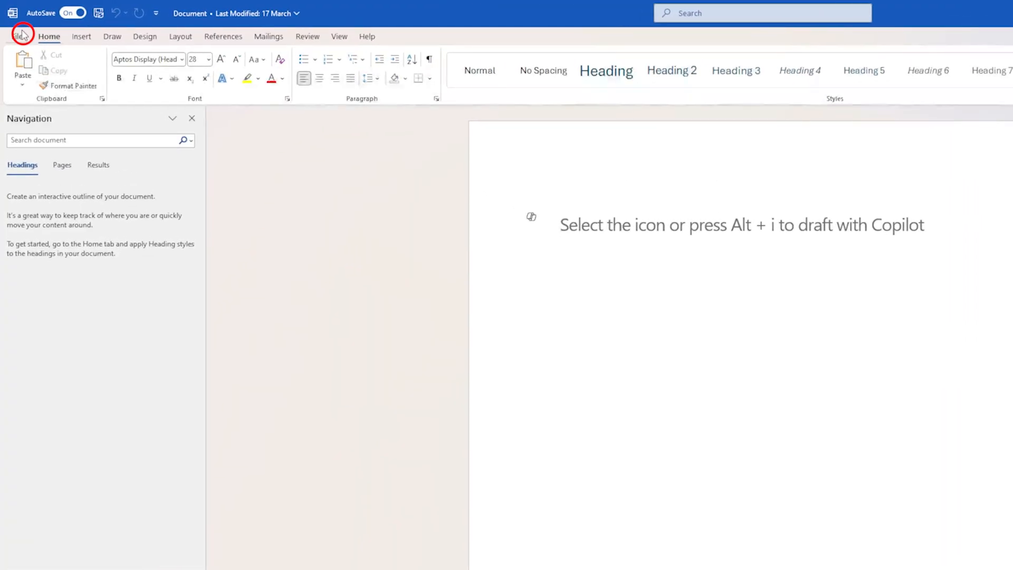
Show the Account page with the Microsoft 365 Apps for enterprise subscription via File > Account
{"action": "left_click", "coordinate": [21, 34]}
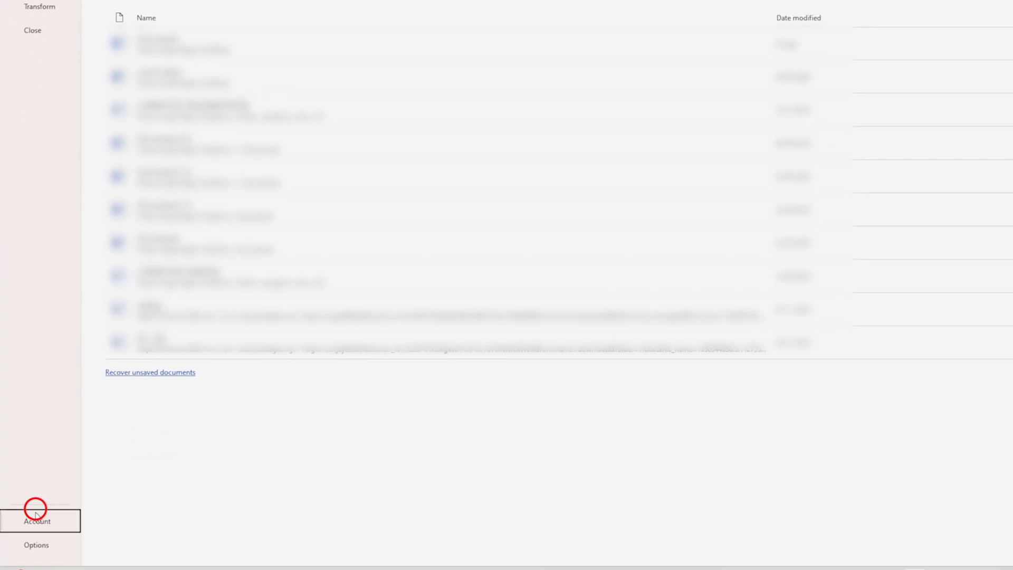
{"action": "left_click", "coordinate": [37, 521]}
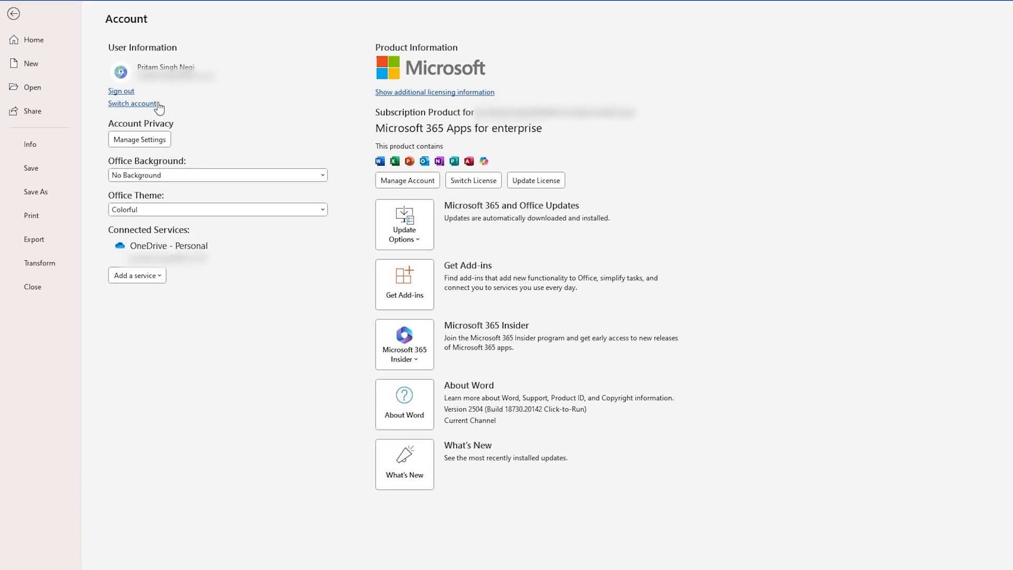
{"action": "mouse_move", "coordinate": [184, 101]}
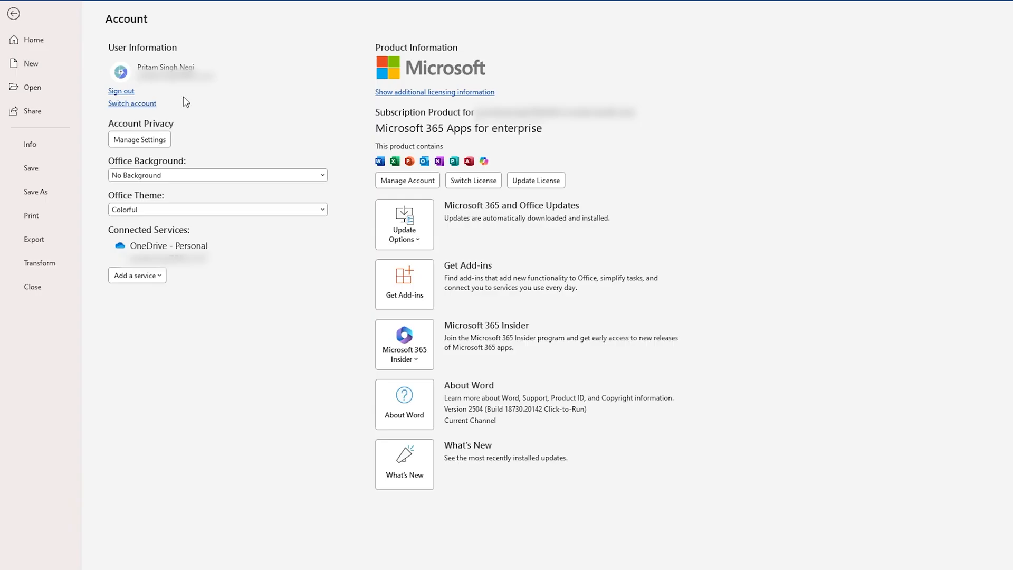
{"action": "mouse_move", "coordinate": [195, 111]}
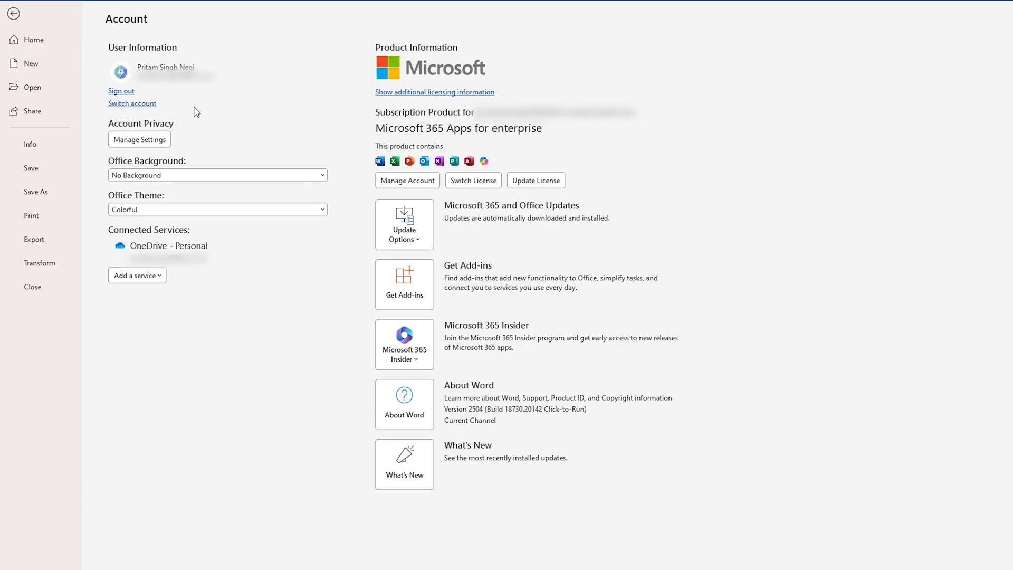
{"action": "mouse_move", "coordinate": [473, 119]}
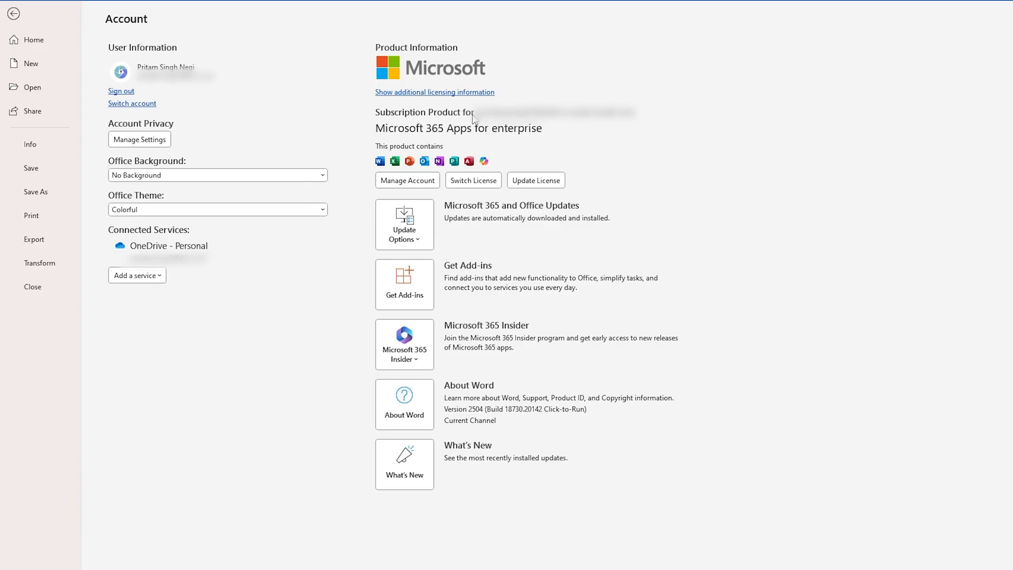
{"action": "mouse_move", "coordinate": [416, 169]}
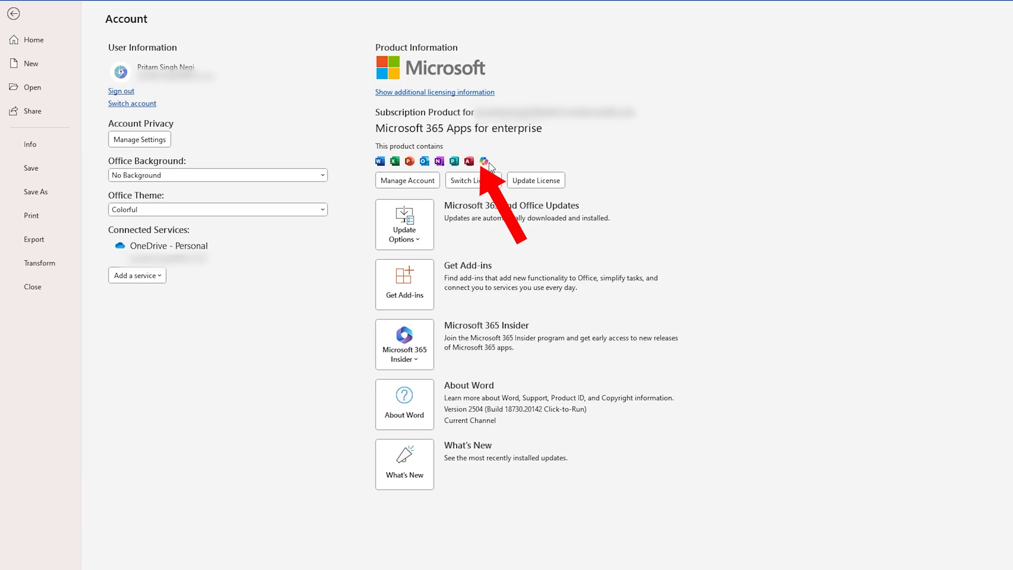
{"action": "mouse_move", "coordinate": [477, 171]}
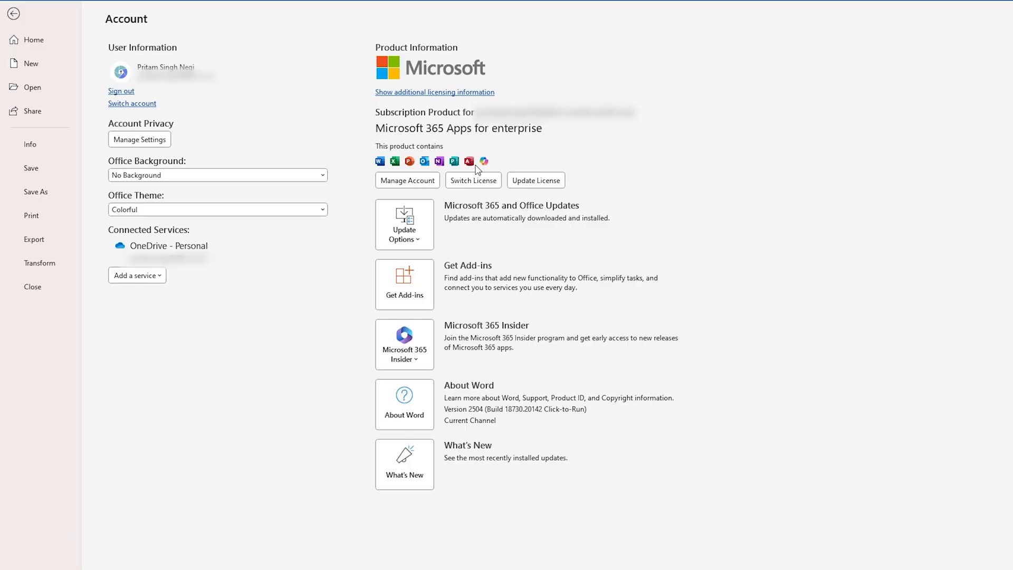
{"action": "mouse_move", "coordinate": [476, 170]}
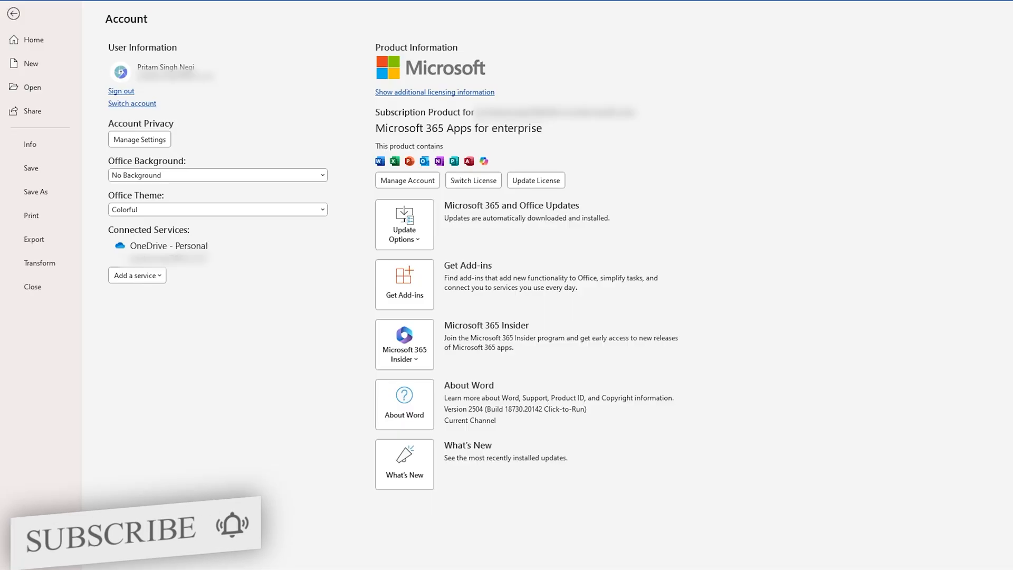
{"action": "mouse_move", "coordinate": [346, 321]}
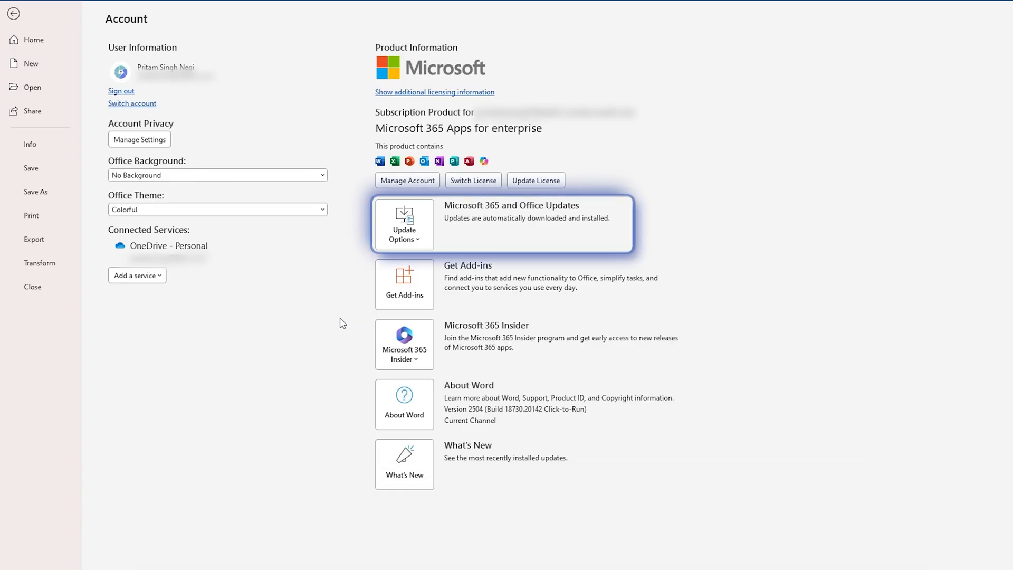
Run Update Now from Update Options to apply the latest Microsoft 365 updates
{"action": "left_click", "coordinate": [404, 225]}
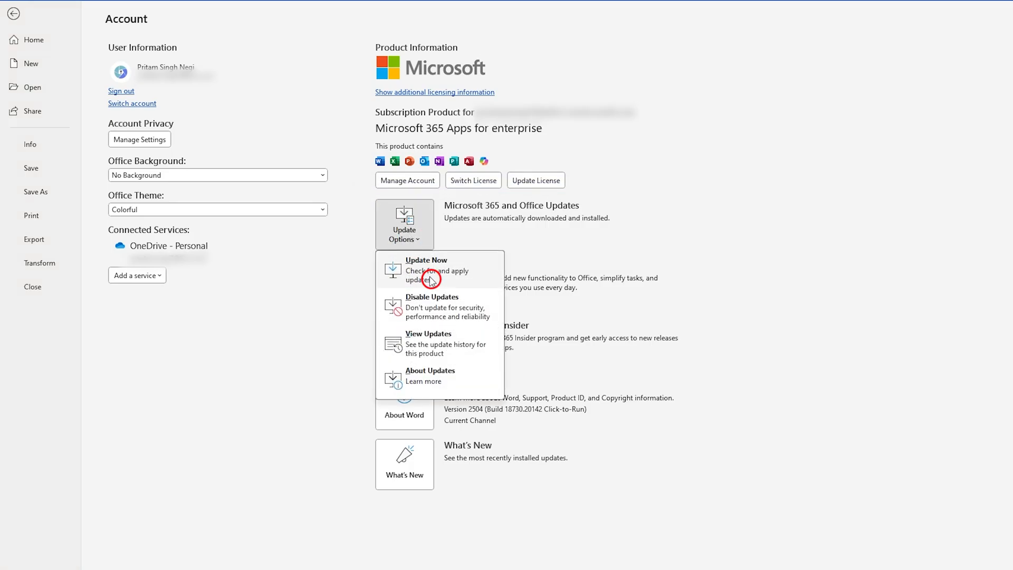
{"action": "left_click", "coordinate": [425, 270]}
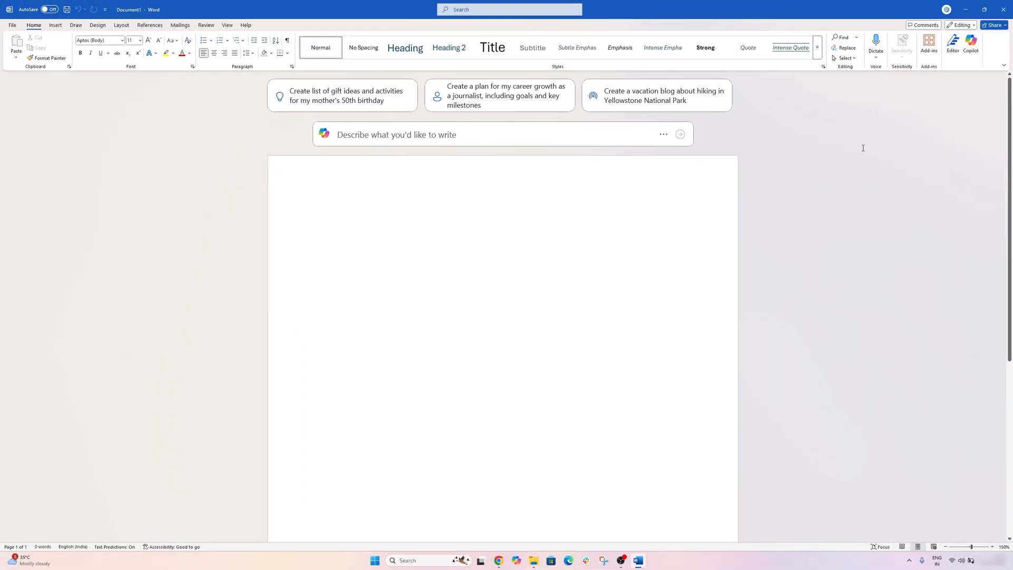
Reach Privacy Settings through File > Options > Trust Center > Trust Center Settings > Privacy Options
{"action": "left_click", "coordinate": [324, 217]}
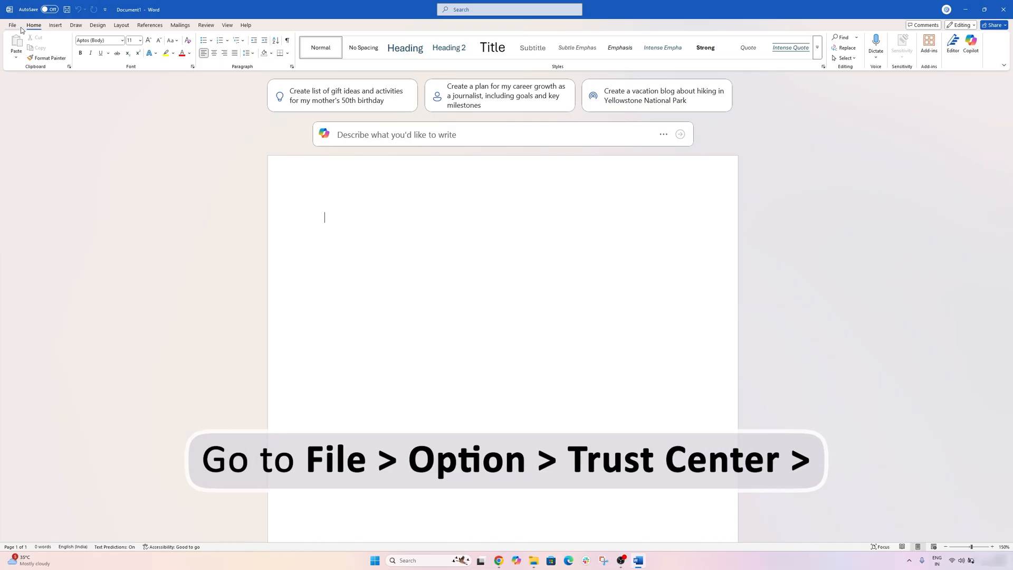
{"action": "left_click", "coordinate": [11, 24]}
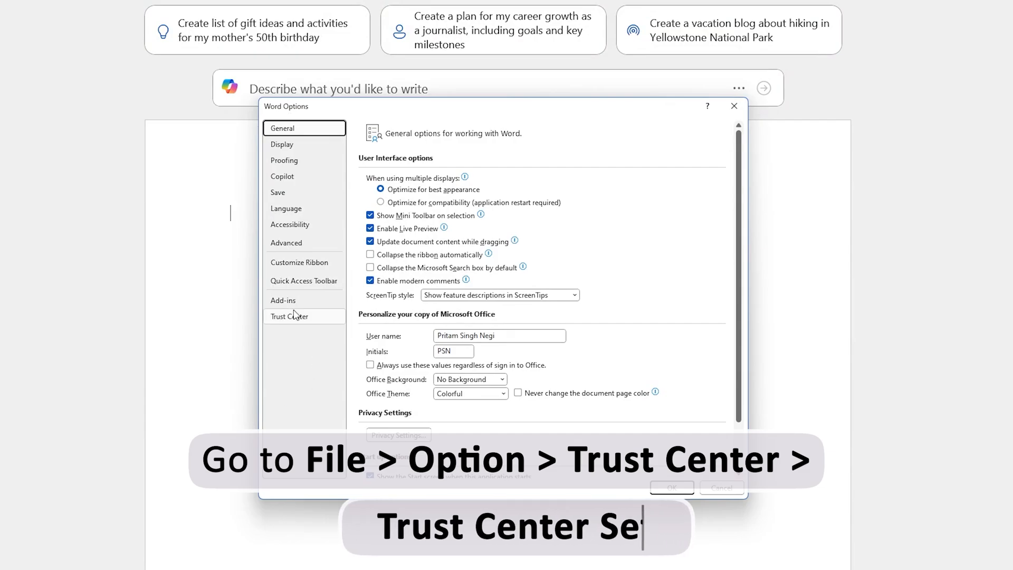
{"action": "left_click", "coordinate": [289, 316]}
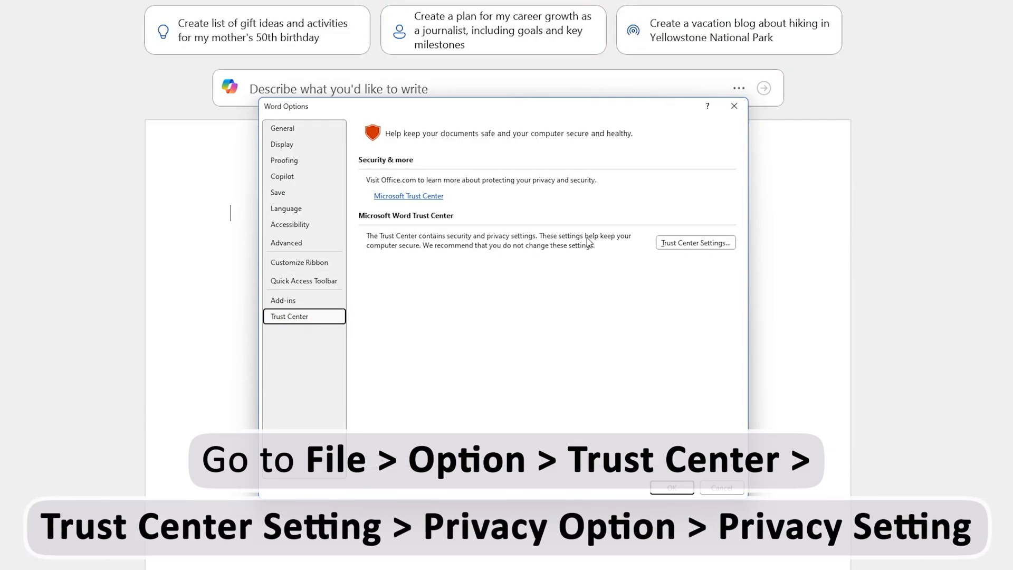
{"action": "left_click", "coordinate": [696, 242]}
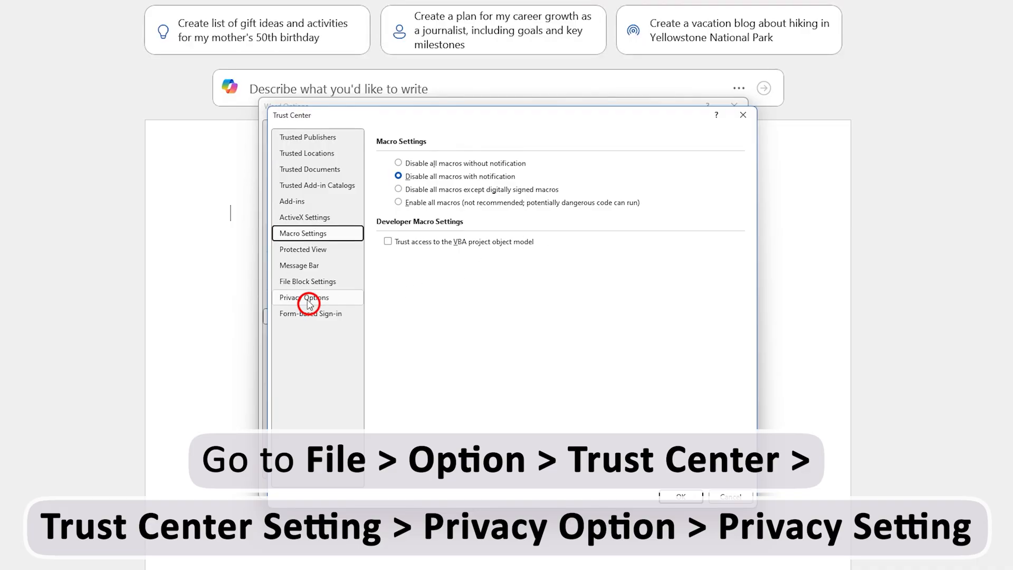
{"action": "left_click", "coordinate": [304, 298]}
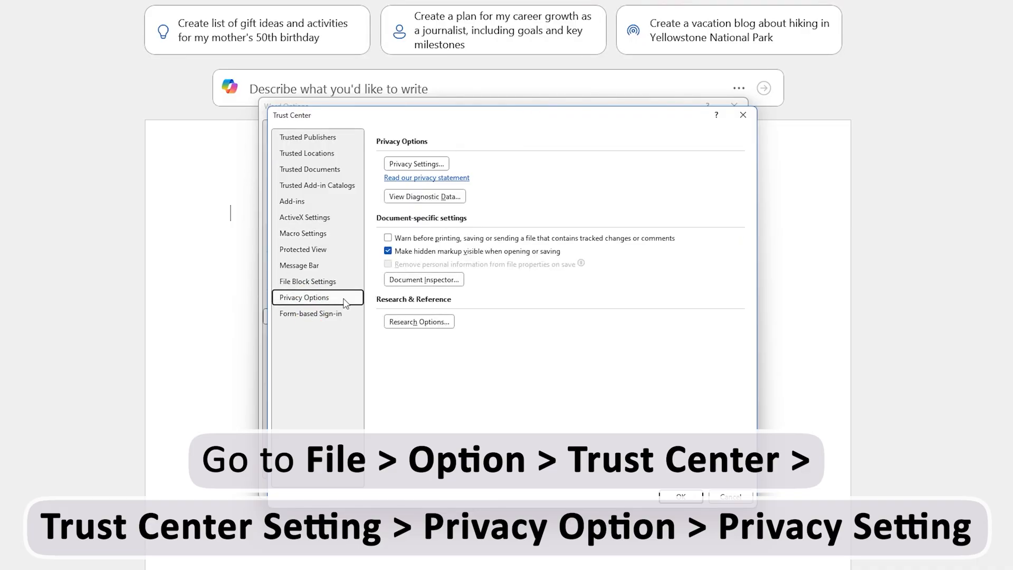
{"action": "left_click", "coordinate": [416, 163]}
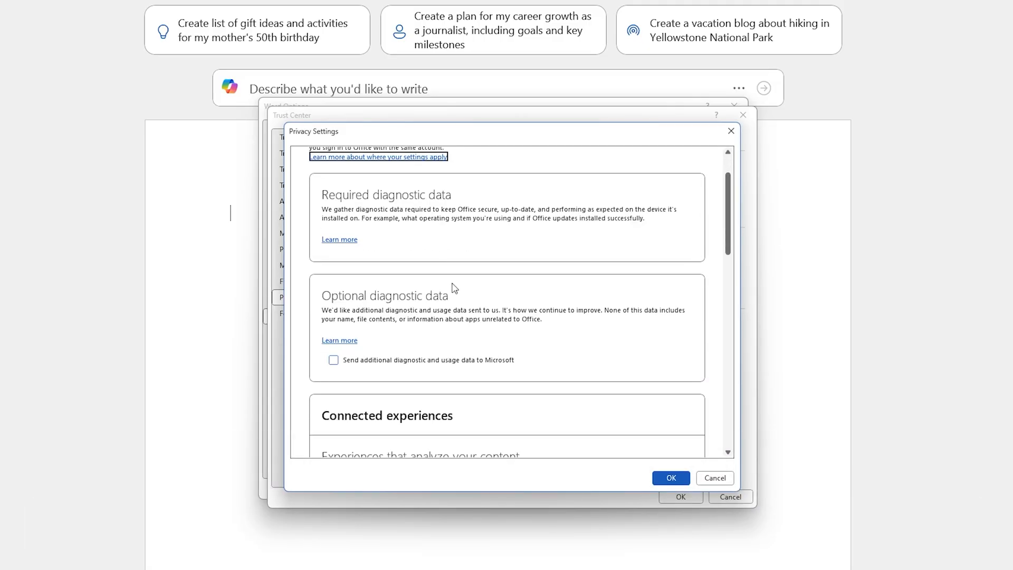
Uncheck the connected experiences options and acknowledge the Restart Required notice
{"action": "scroll", "scroll_direction": "down", "scroll_amount": 3}
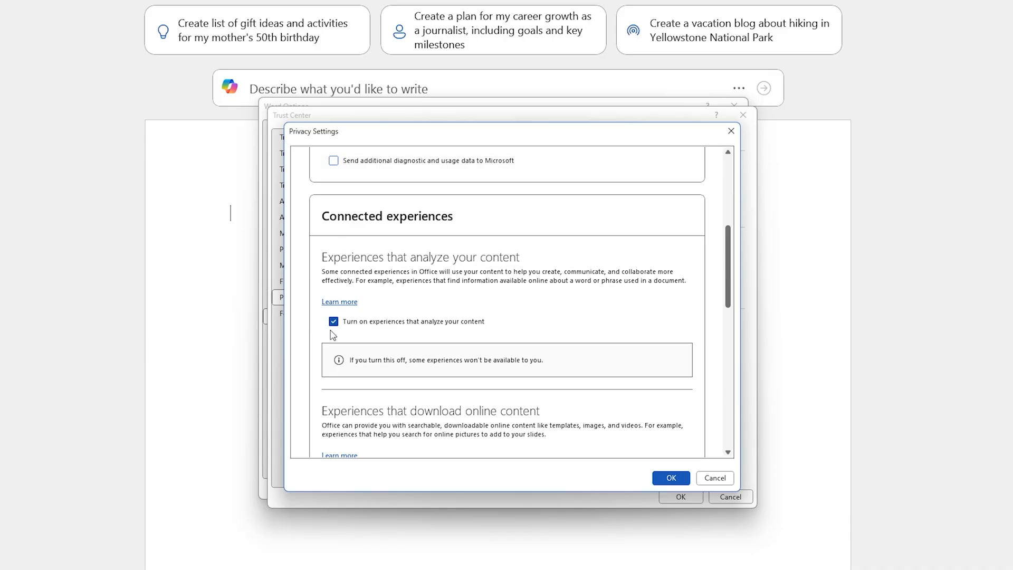
{"action": "mouse_move", "coordinate": [336, 343]}
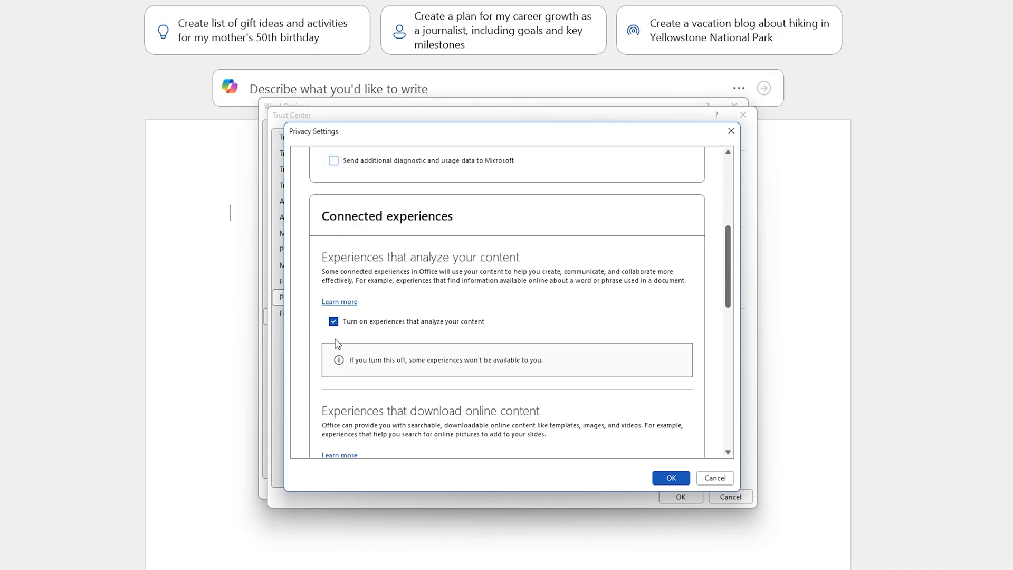
{"action": "mouse_move", "coordinate": [348, 370]}
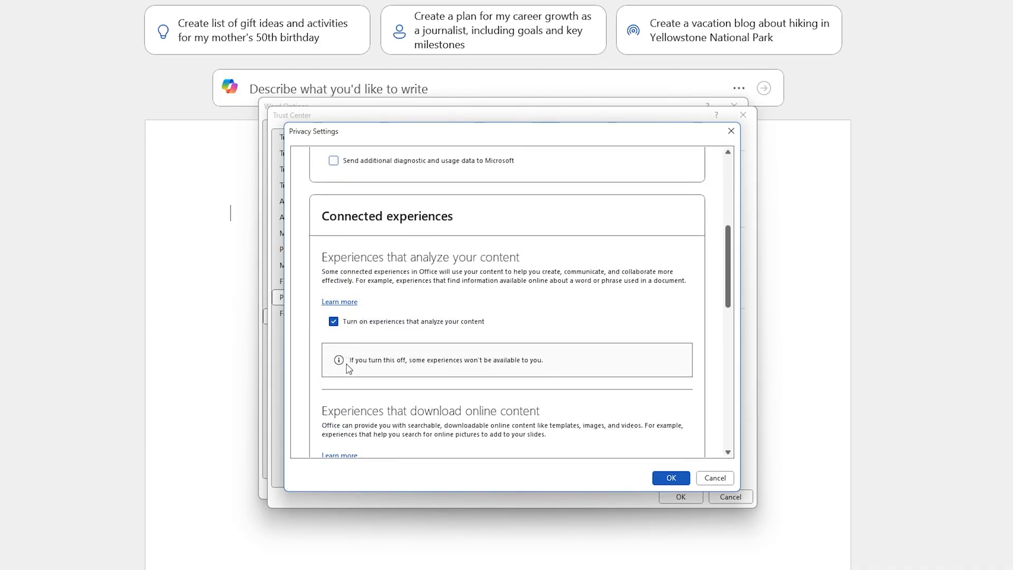
{"action": "scroll", "scroll_direction": "down", "scroll_amount": 3}
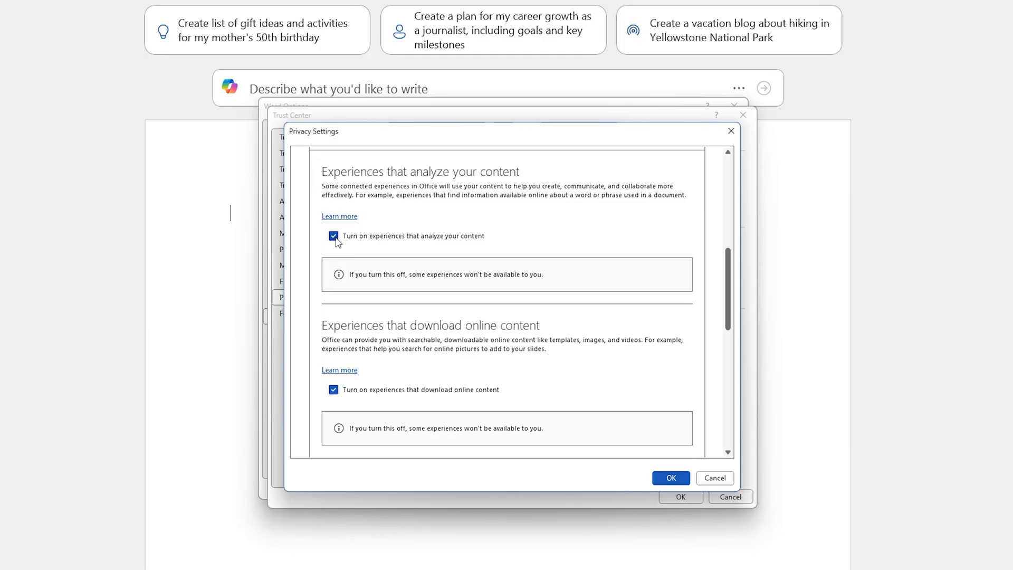
{"action": "left_click", "coordinate": [334, 235]}
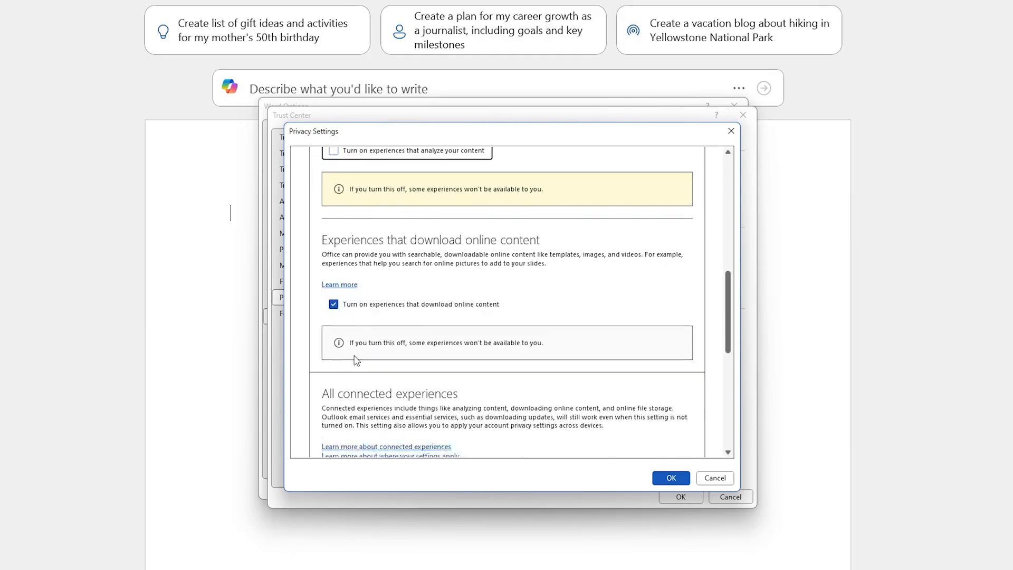
{"action": "scroll", "scroll_direction": "down", "scroll_amount": 3}
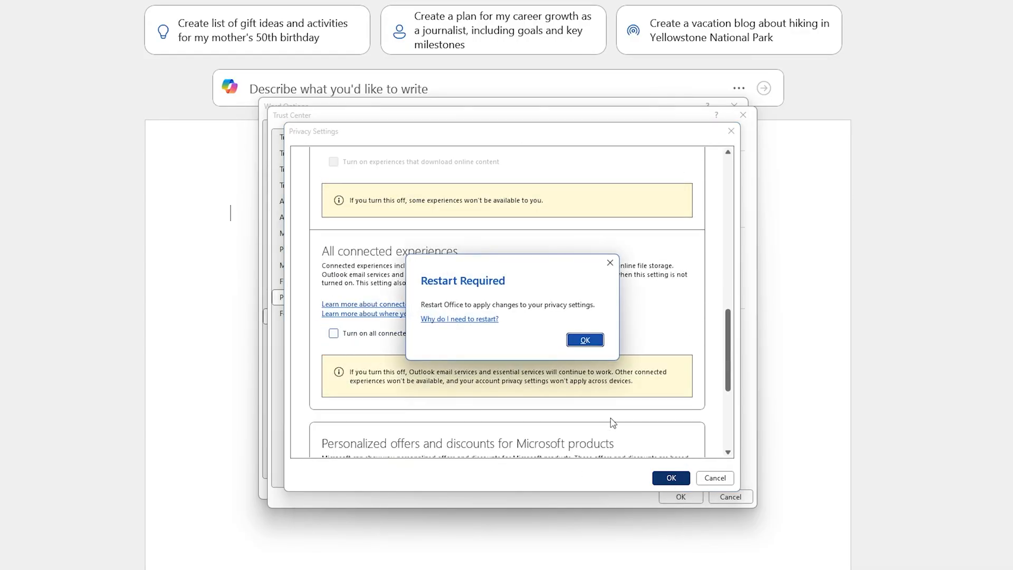
{"action": "mouse_move", "coordinate": [584, 340]}
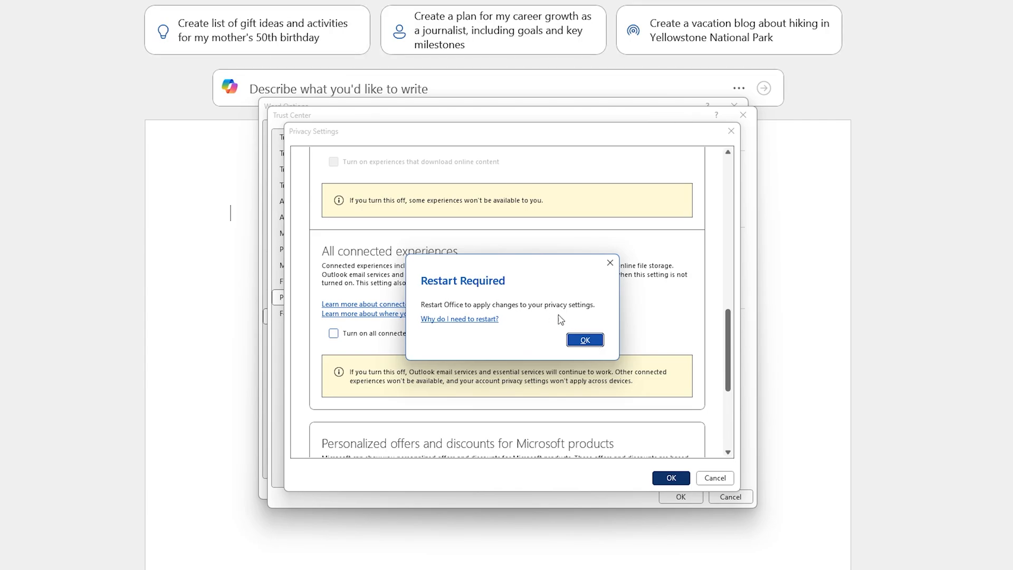
{"action": "left_click", "coordinate": [584, 340]}
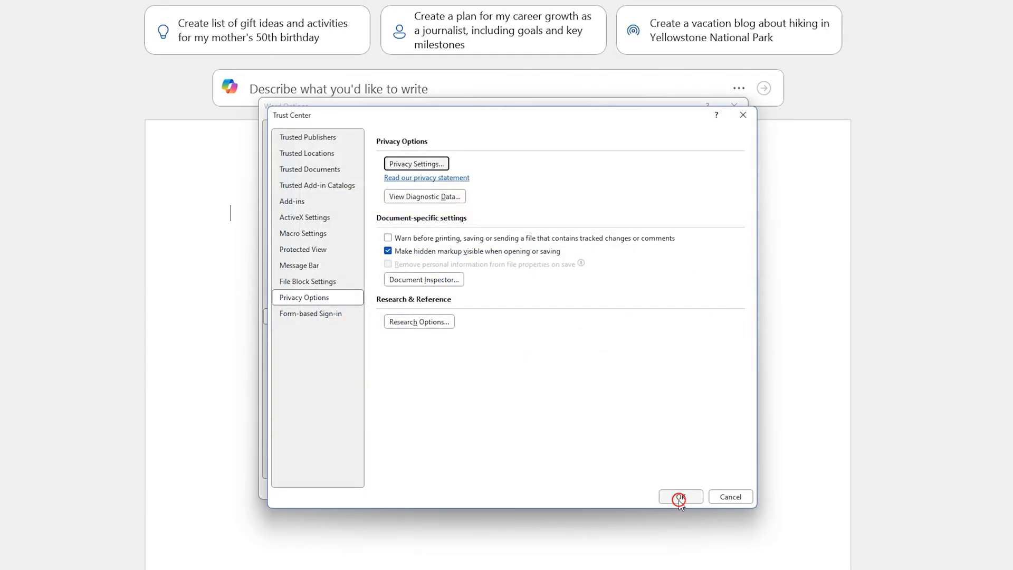
Confirm the Trust Center settings, relaunch Word and start a new blank document
{"action": "left_click", "coordinate": [679, 497]}
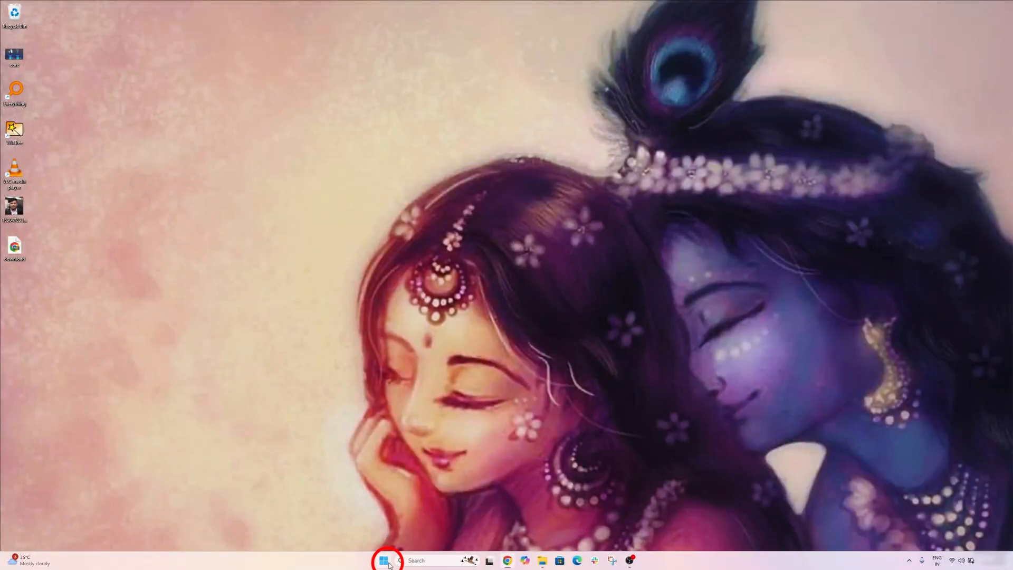
{"action": "mouse_move", "coordinate": [419, 340]}
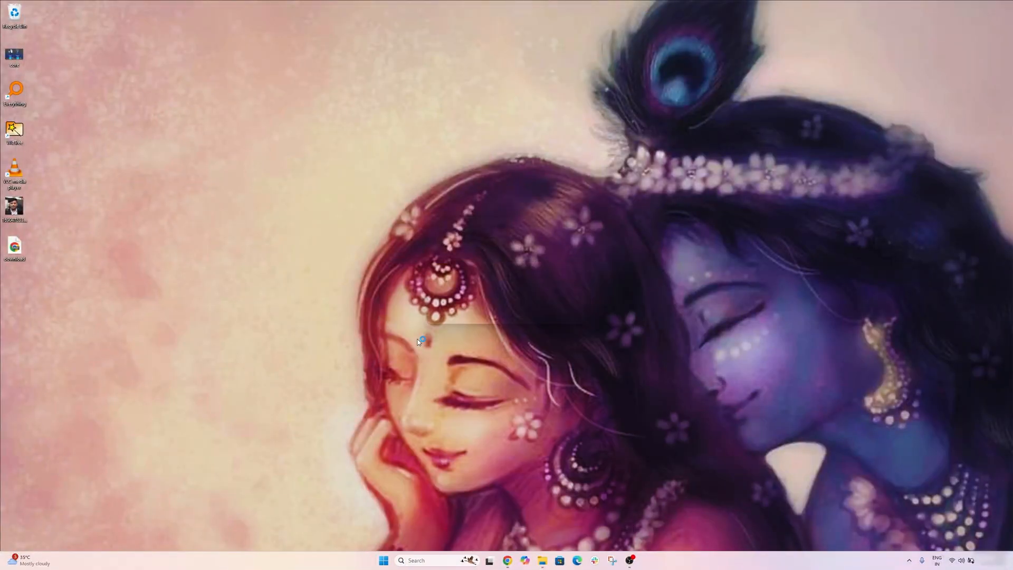
{"action": "left_click", "coordinate": [636, 560]}
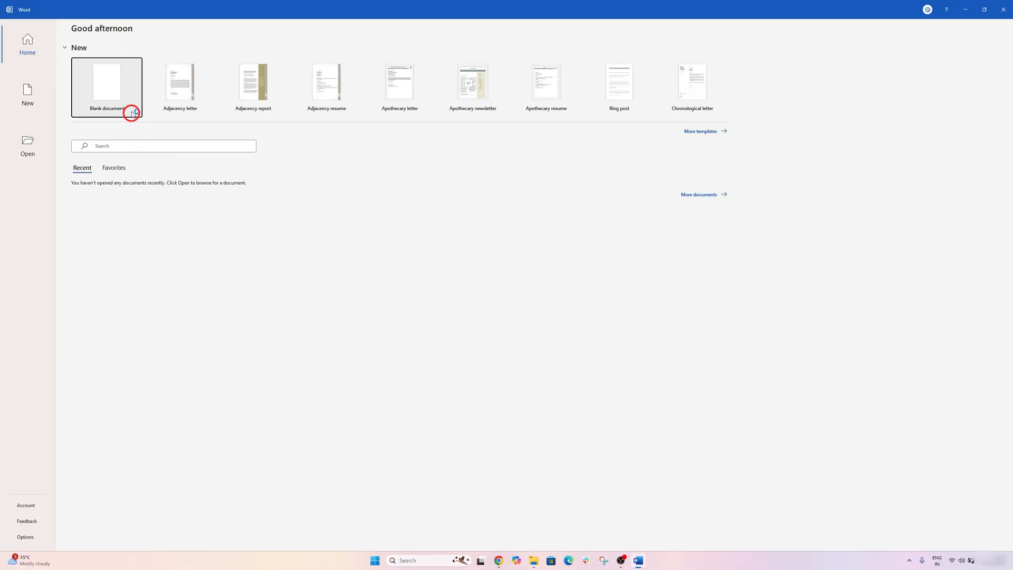
{"action": "left_click", "coordinate": [105, 86]}
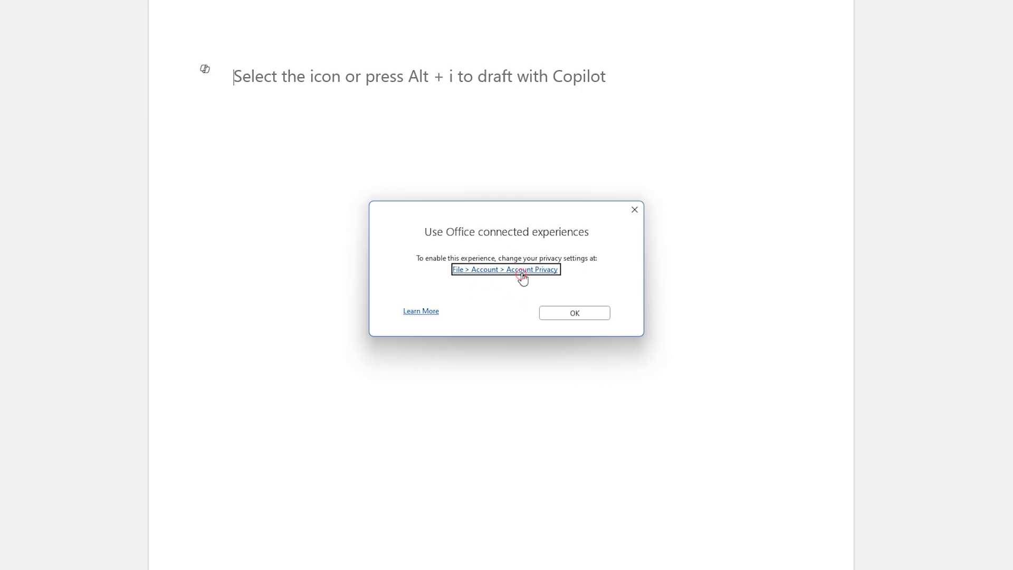
Enable all connected experiences in Privacy Settings, save, and acknowledge the Restart Required notice
{"action": "left_click", "coordinate": [506, 270]}
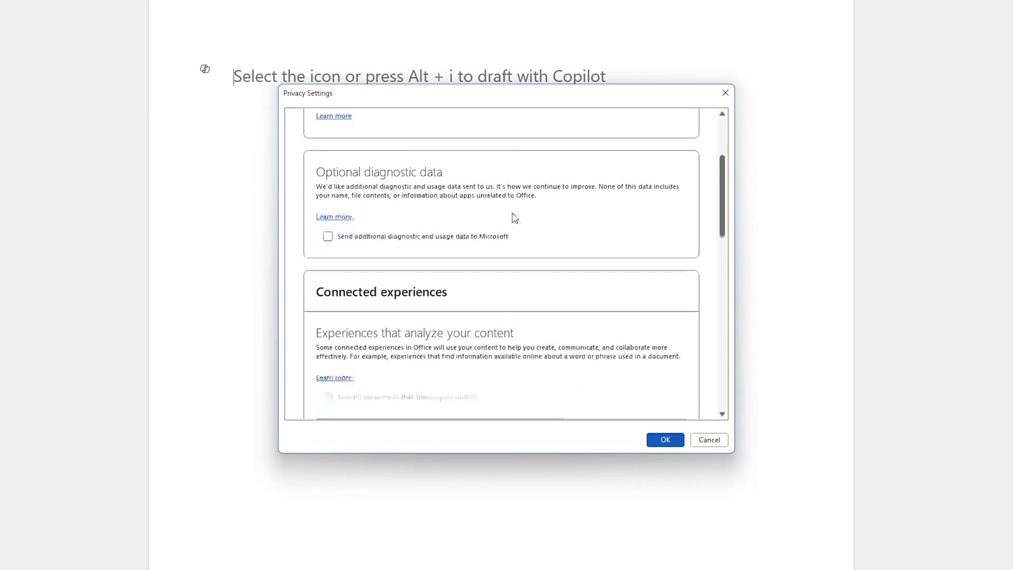
{"action": "scroll", "scroll_direction": "down", "scroll_amount": 3}
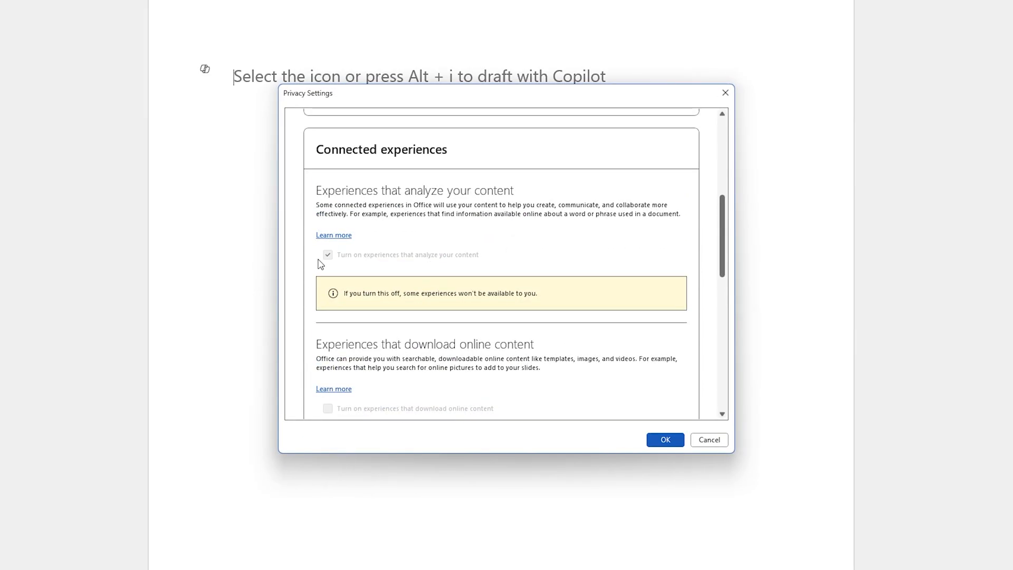
{"action": "scroll", "scroll_direction": "down", "scroll_amount": 3}
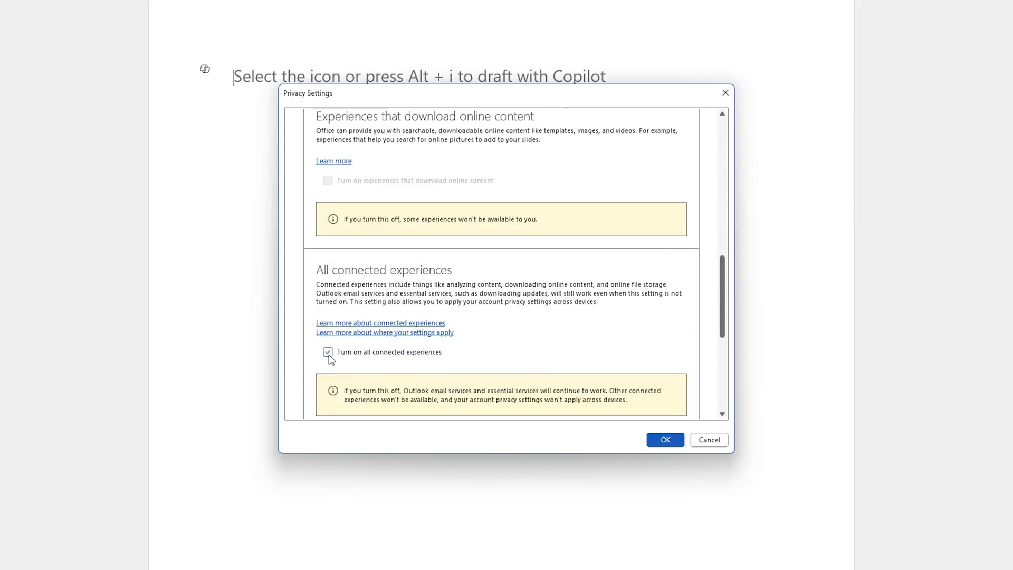
{"action": "left_click", "coordinate": [327, 352]}
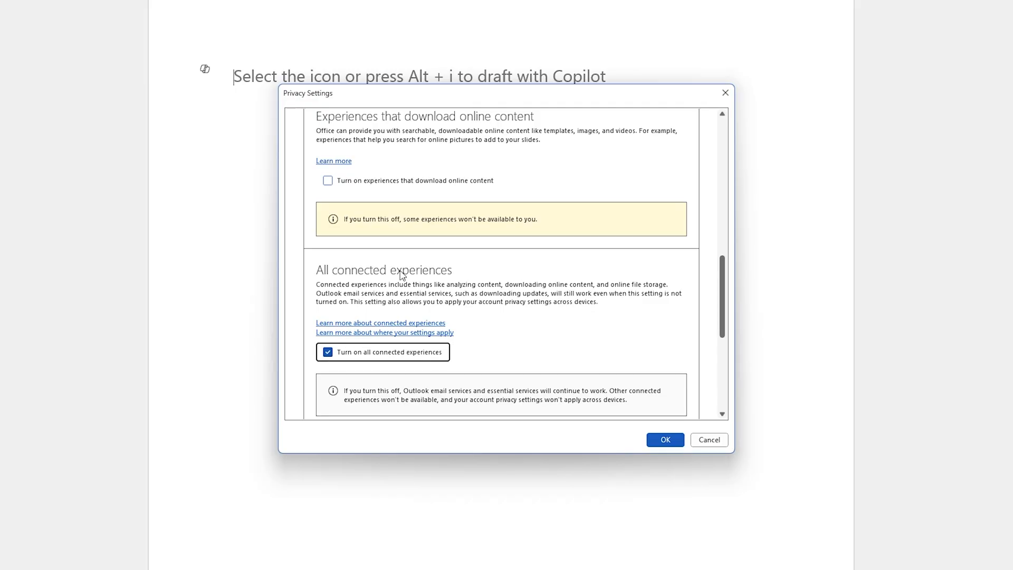
{"action": "scroll", "scroll_direction": "up", "scroll_amount": 3}
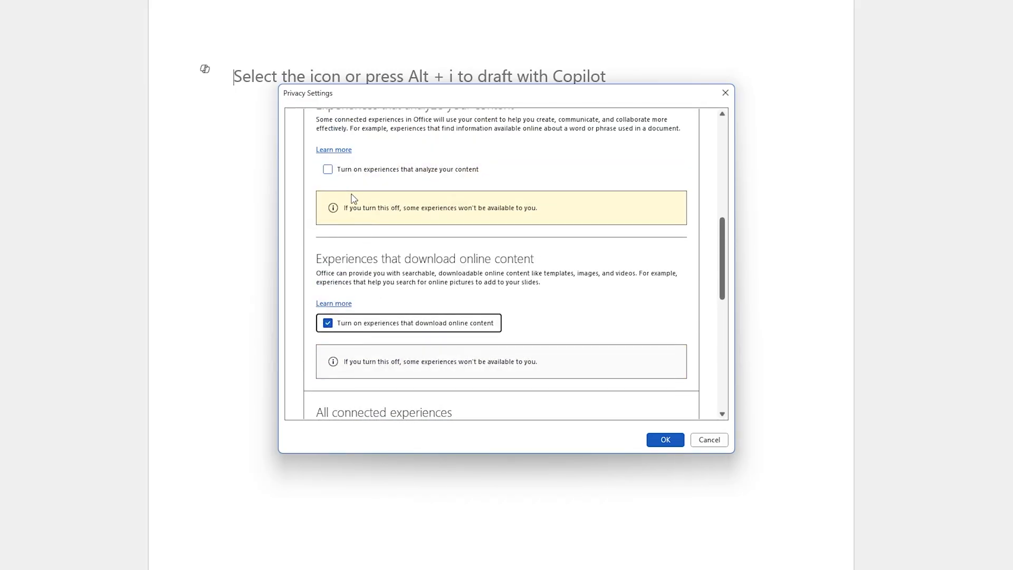
{"action": "scroll", "scroll_direction": "up", "scroll_amount": 3}
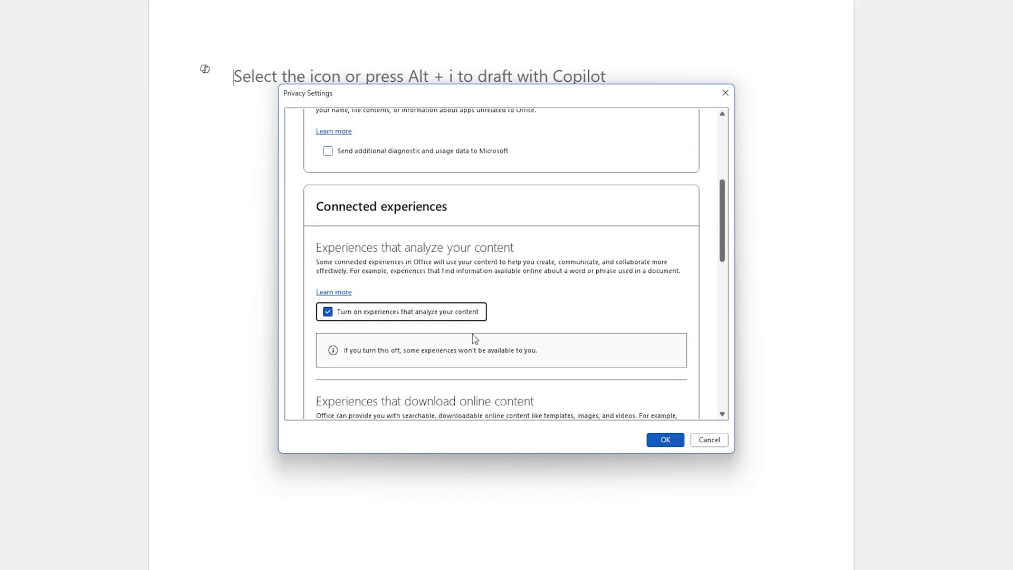
{"action": "left_click", "coordinate": [665, 440]}
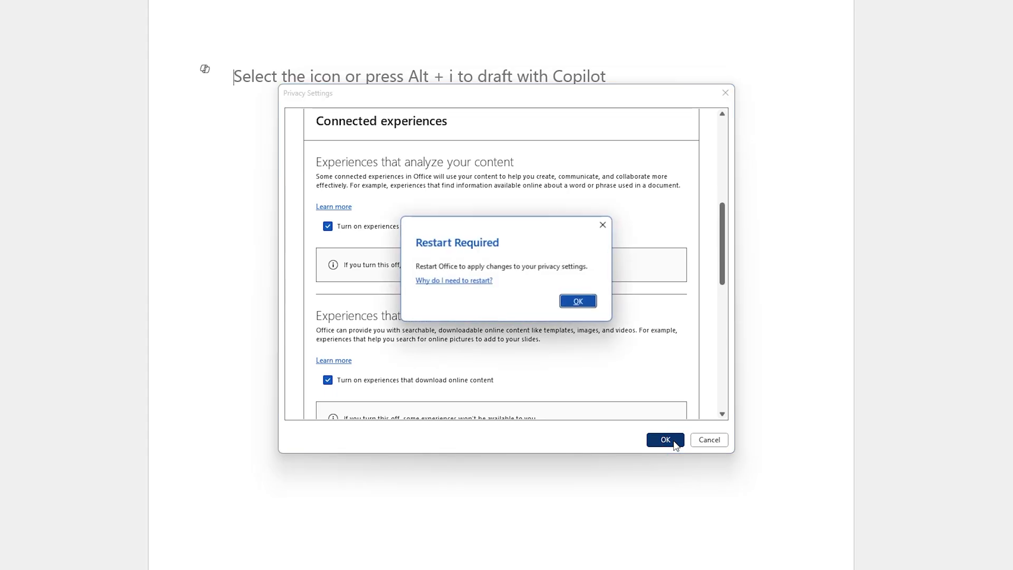
{"action": "left_click", "coordinate": [577, 301]}
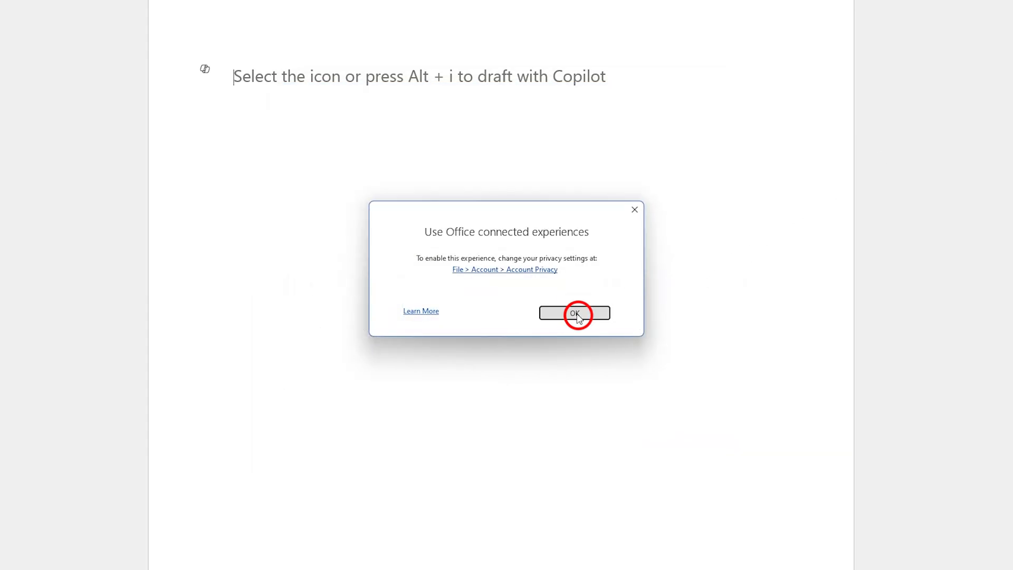
Dismiss the notice, relaunch Word on a blank document and show the Copilot pane
{"action": "left_click", "coordinate": [574, 314]}
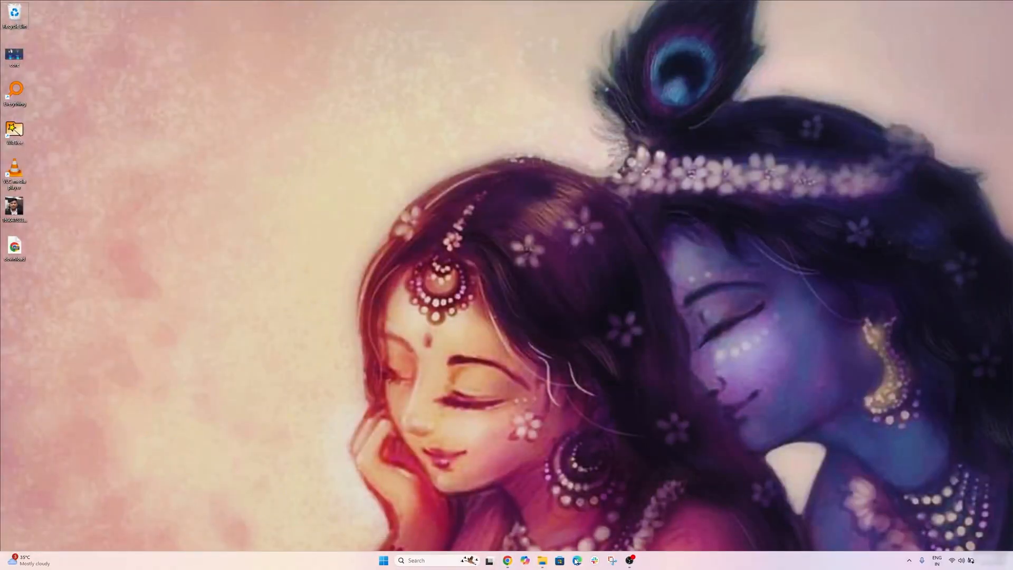
{"action": "left_click", "coordinate": [383, 560]}
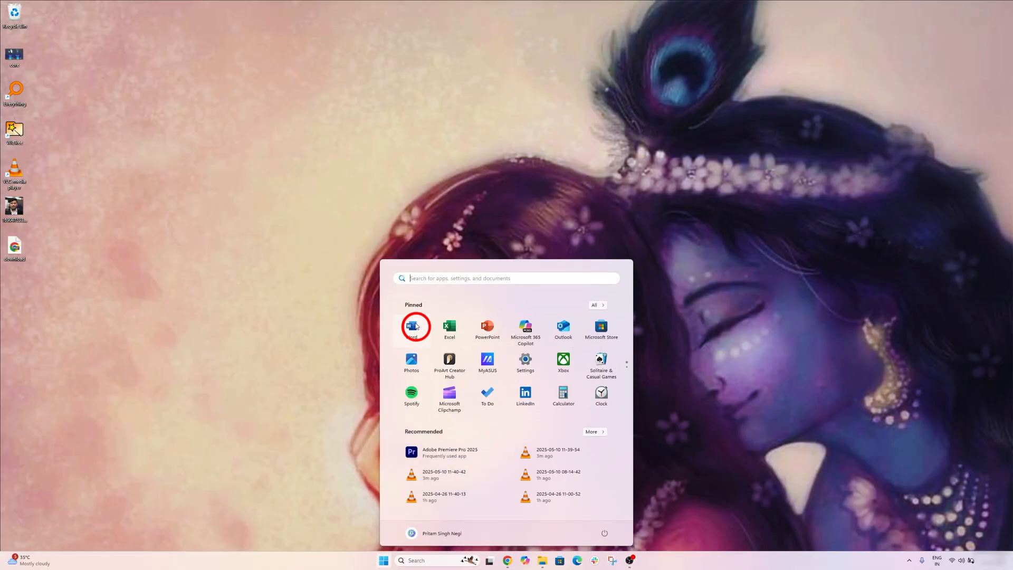
{"action": "left_click", "coordinate": [411, 329]}
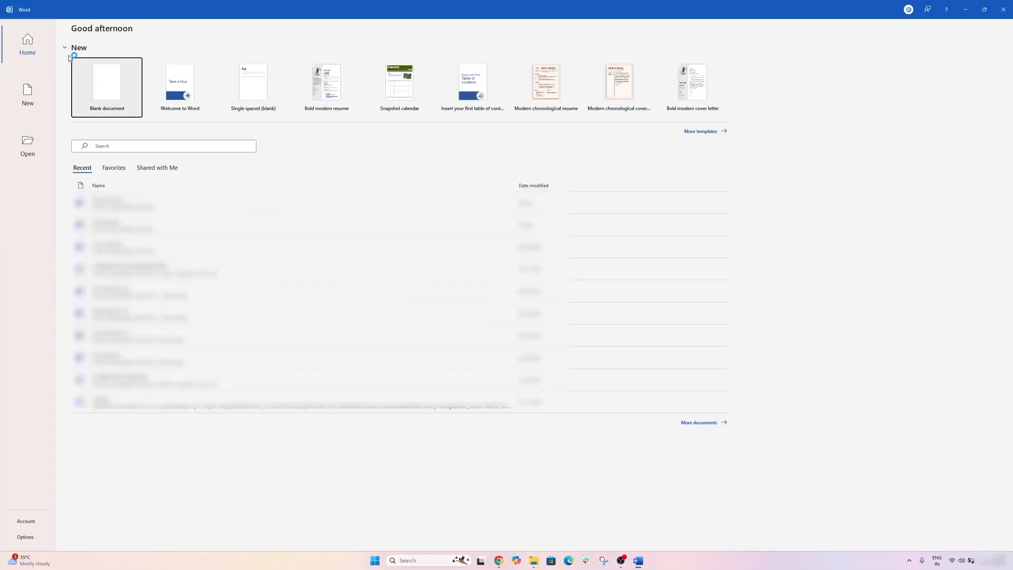
{"action": "left_click", "coordinate": [106, 87]}
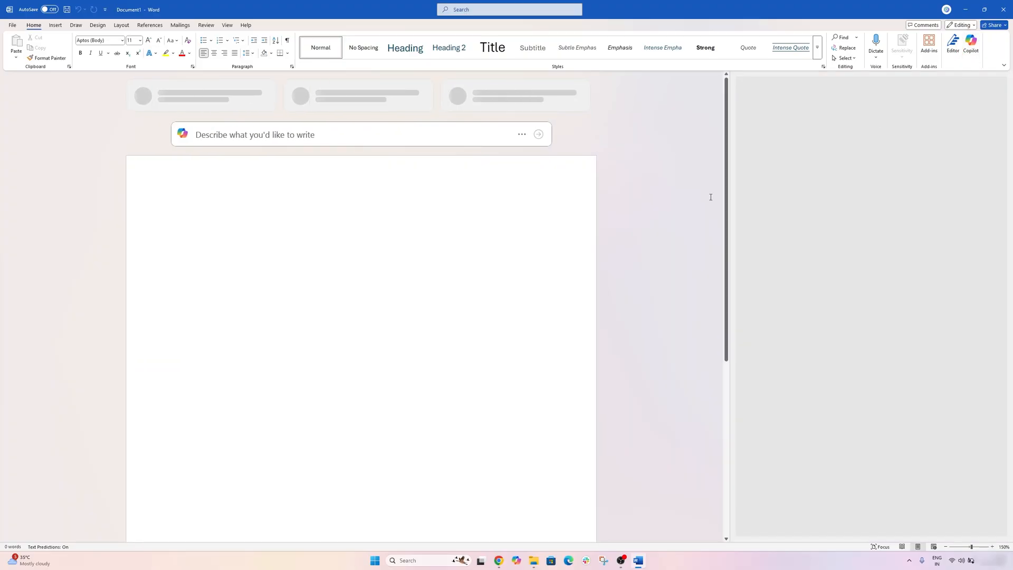
{"action": "left_click", "coordinate": [970, 42]}
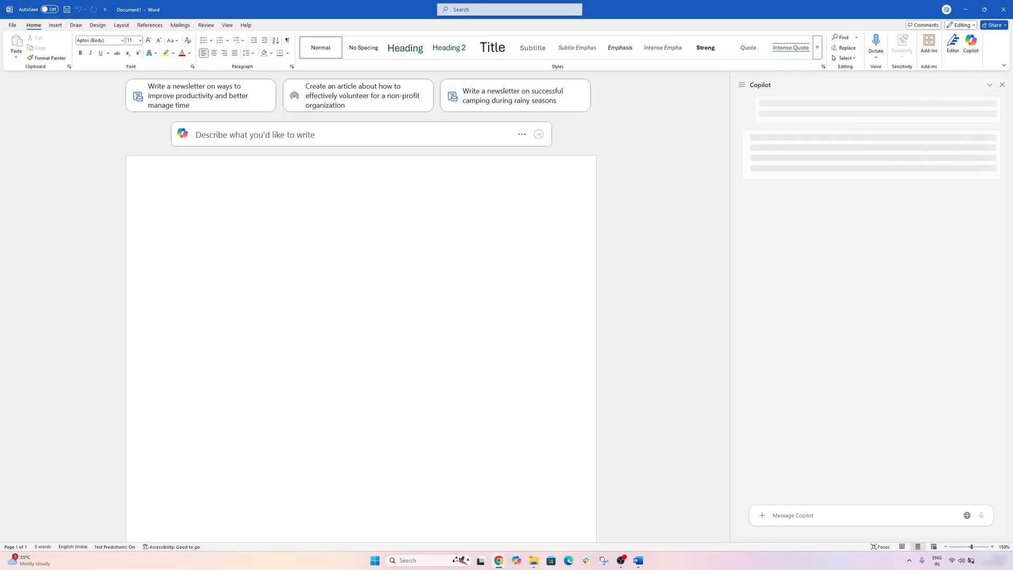
Go to office.com in Chrome to start a new blank Word for the web document
{"action": "left_click", "coordinate": [497, 560]}
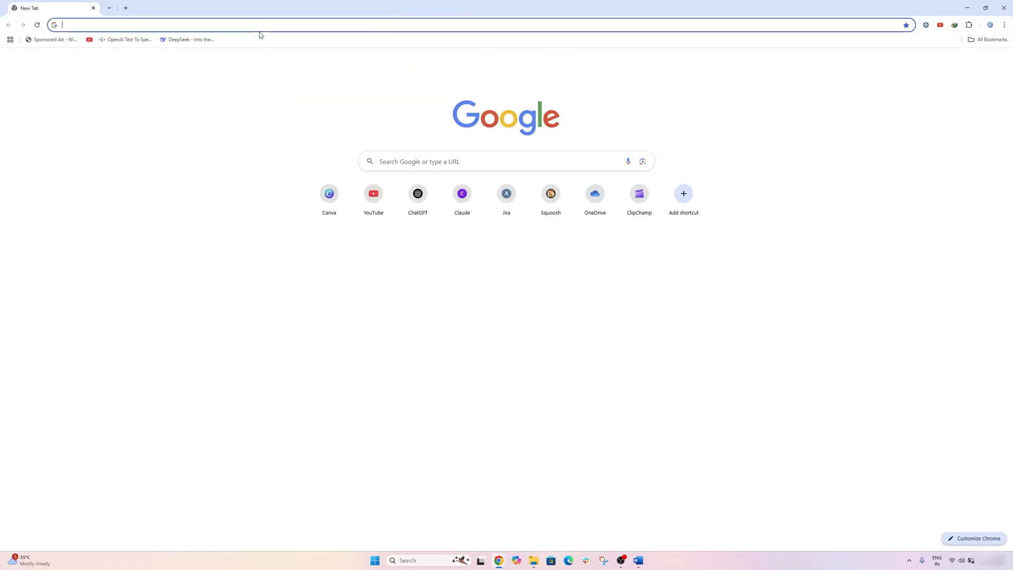
{"action": "type", "text": "office.com"}
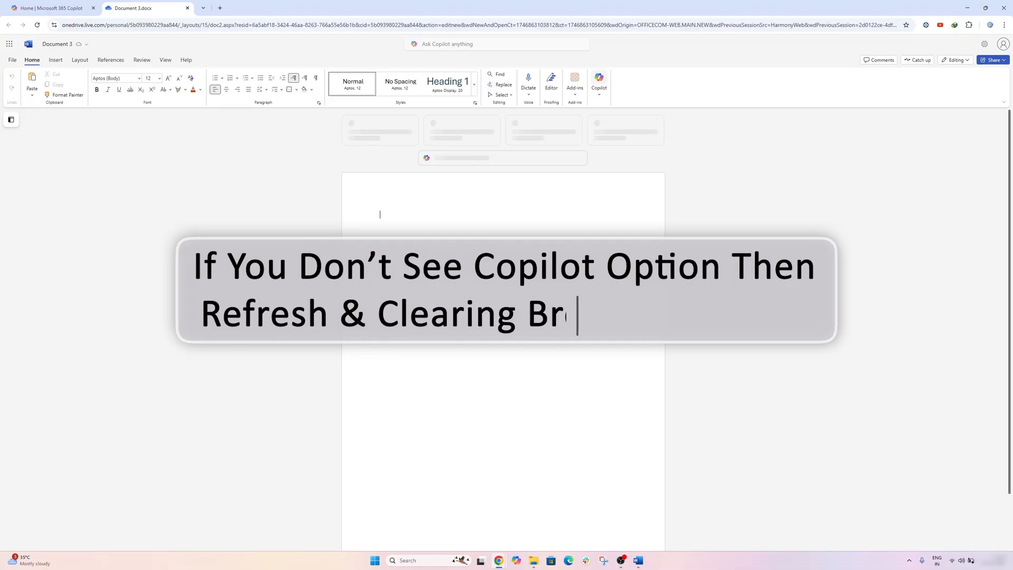
{"action": "type", "text": "owser Cookies"}
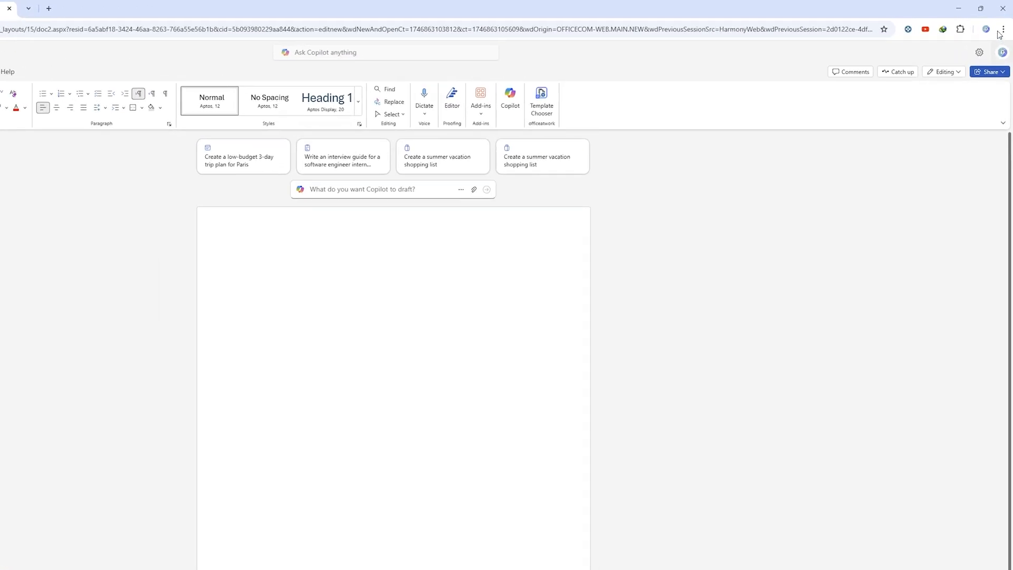
From Chrome's history, start Delete browsing data and cancel it without deleting anything
{"action": "left_click", "coordinate": [1001, 29]}
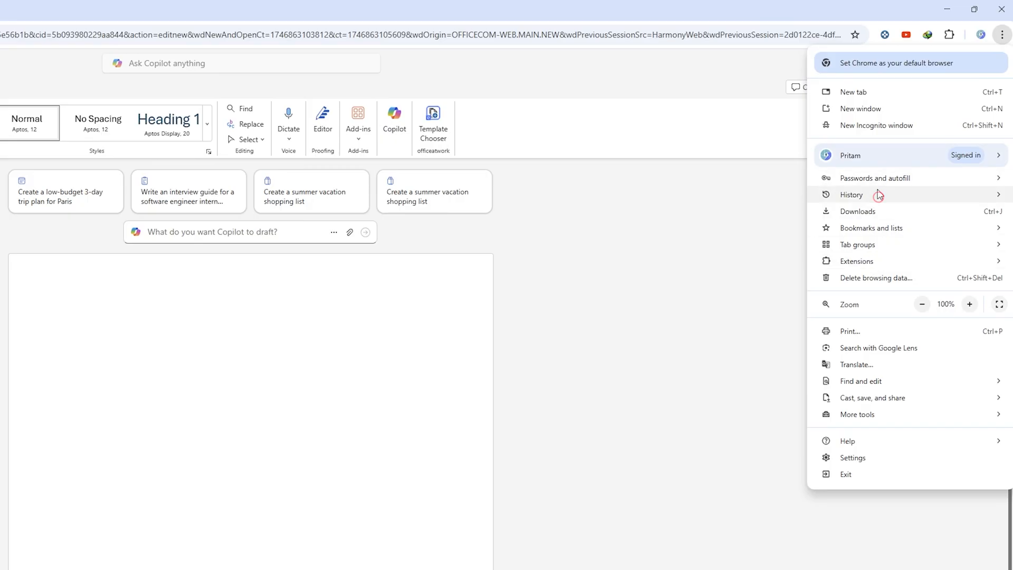
{"action": "left_click", "coordinate": [850, 194]}
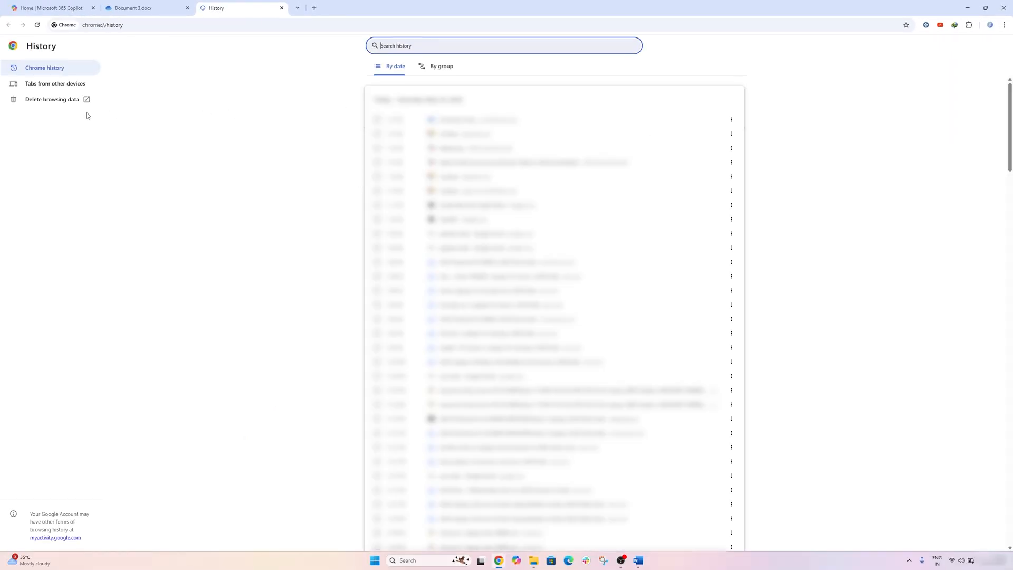
{"action": "left_click", "coordinate": [52, 99]}
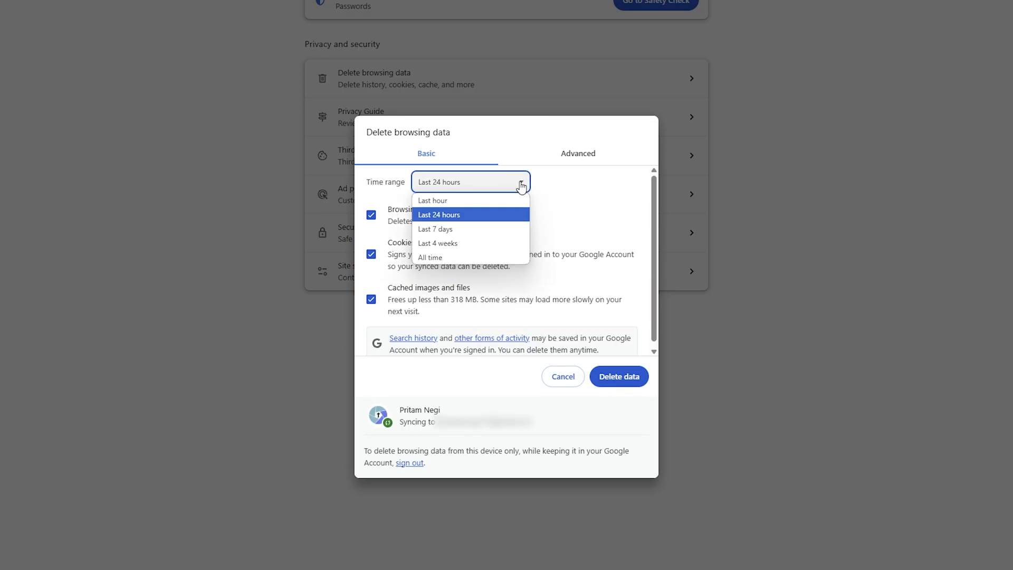
{"action": "mouse_move", "coordinate": [429, 257]}
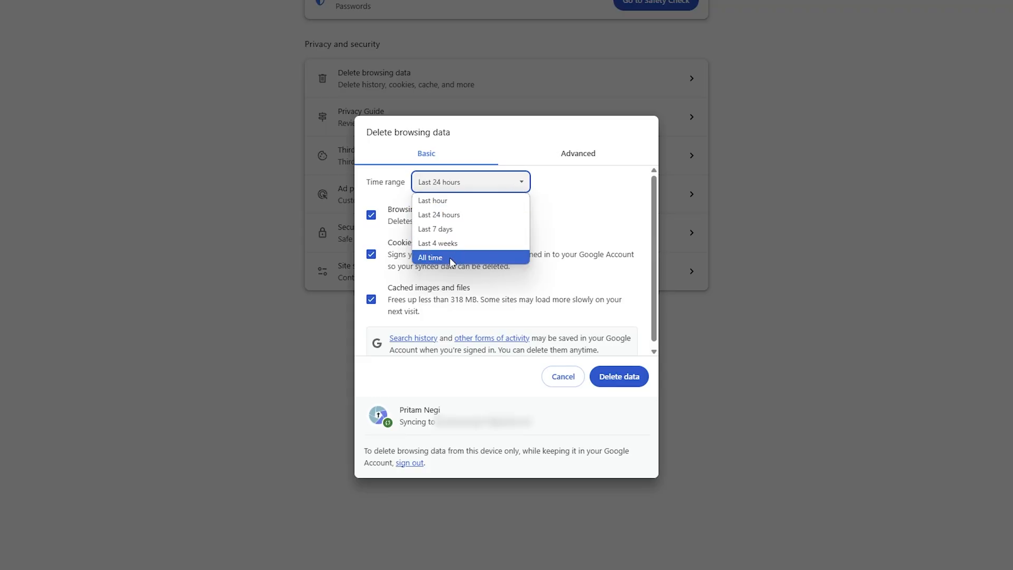
{"action": "mouse_move", "coordinate": [497, 176]}
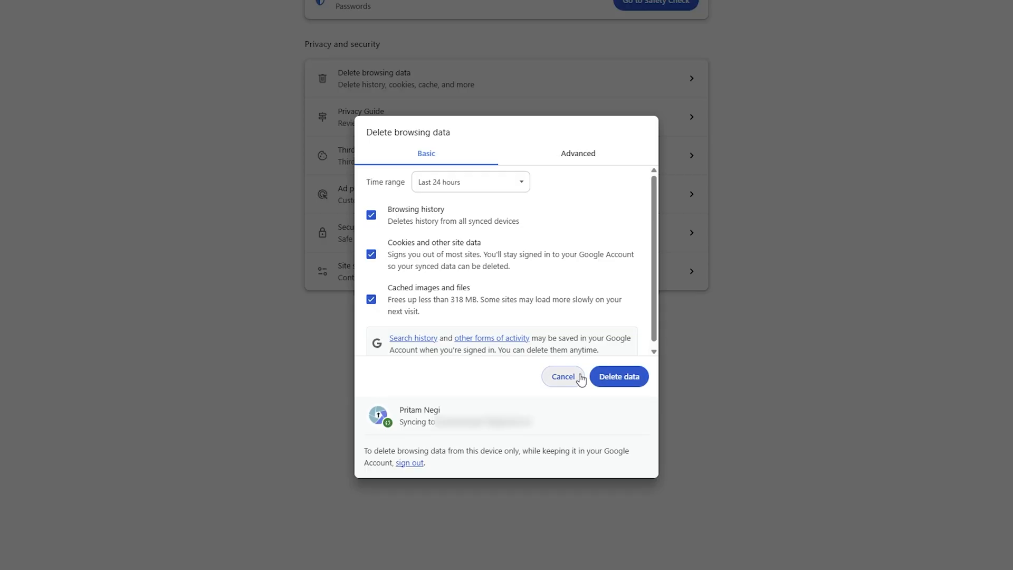
{"action": "left_click", "coordinate": [563, 376]}
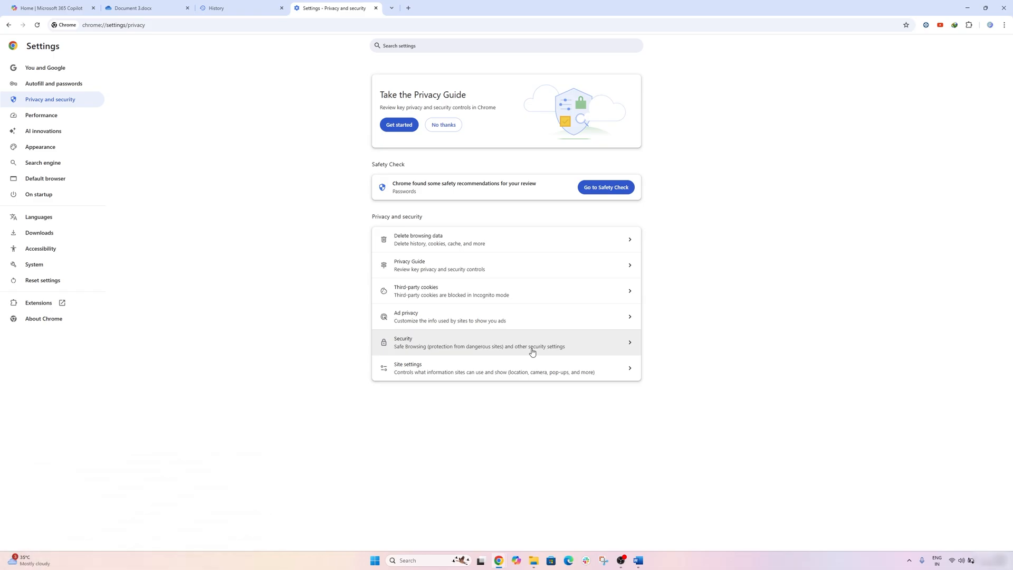
{"action": "mouse_move", "coordinate": [306, 124]}
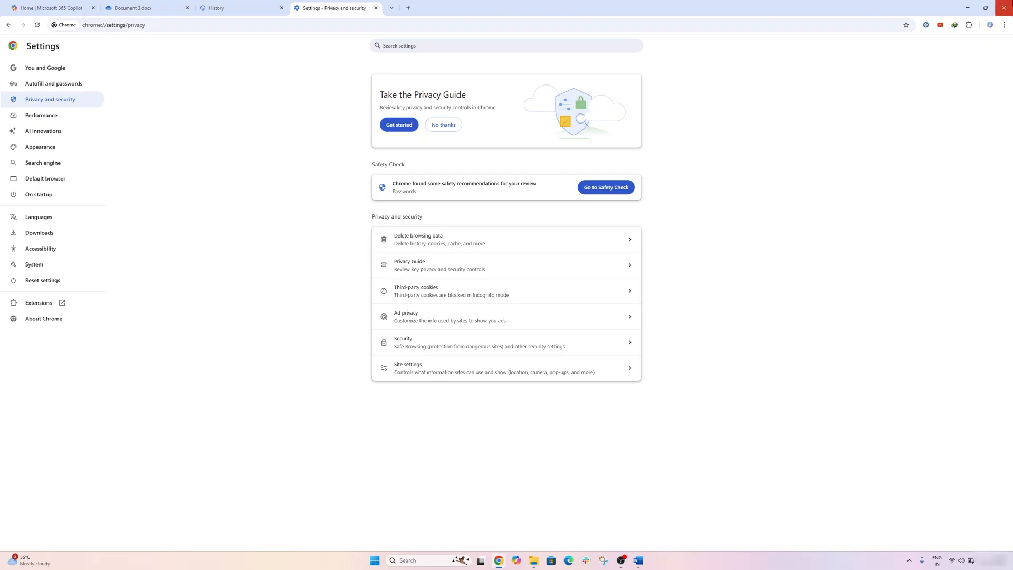
Return to the blank Word document and reopen the Copilot pane from the Home ribbon
{"action": "left_click", "coordinate": [638, 560]}
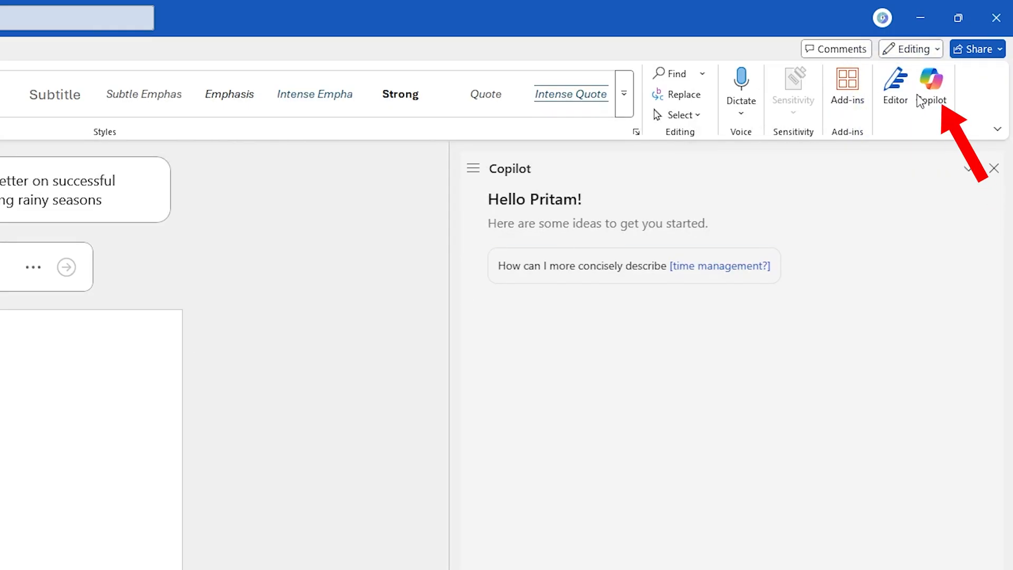
{"action": "mouse_move", "coordinate": [914, 88]}
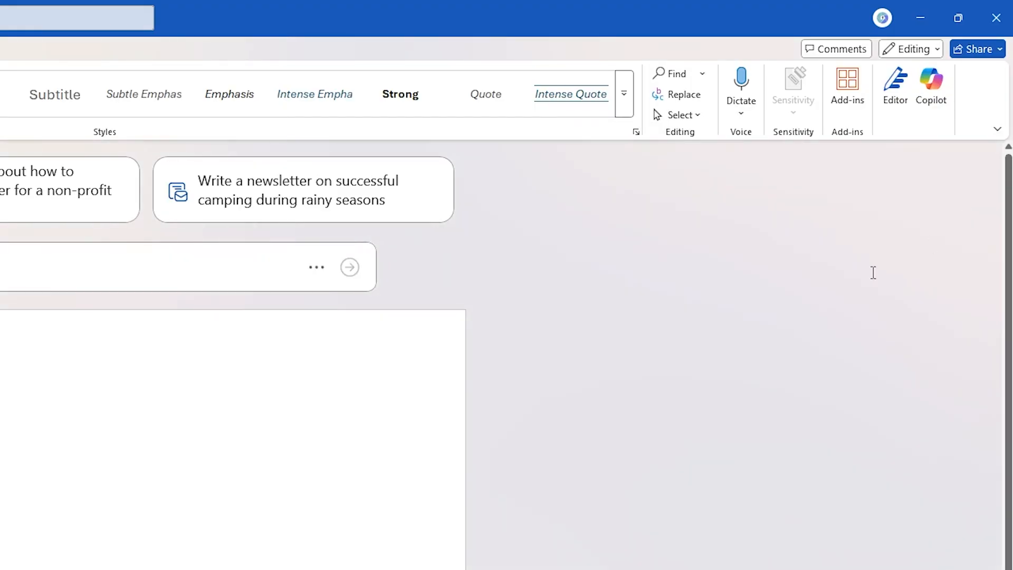
{"action": "mouse_move", "coordinate": [854, 241]}
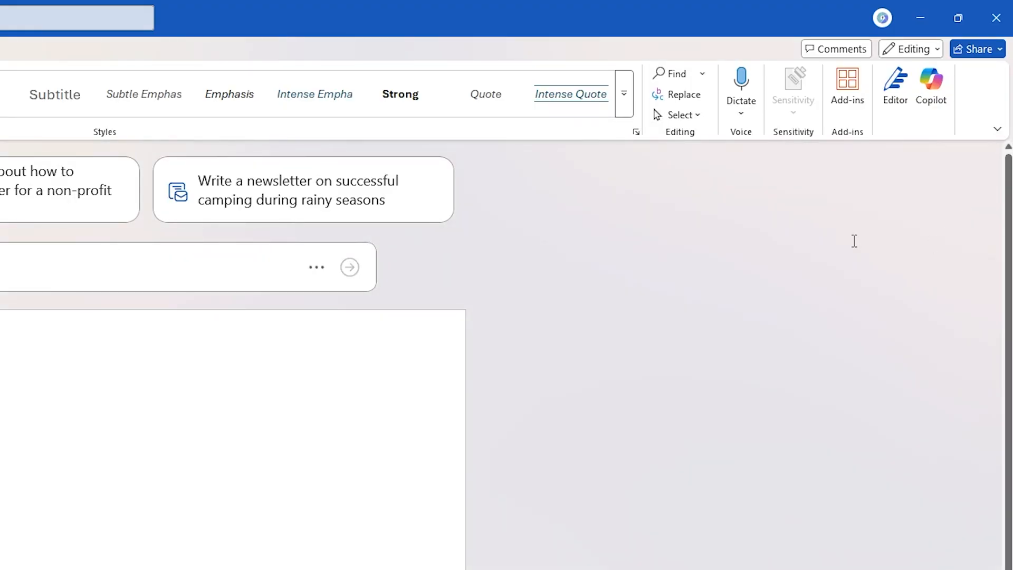
{"action": "mouse_move", "coordinate": [931, 88]}
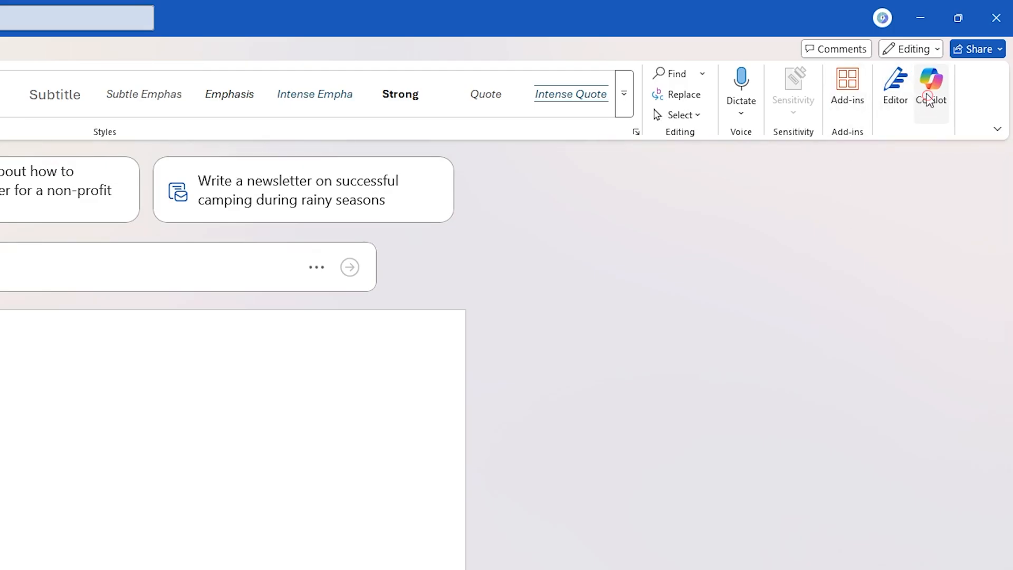
{"action": "left_click", "coordinate": [931, 87]}
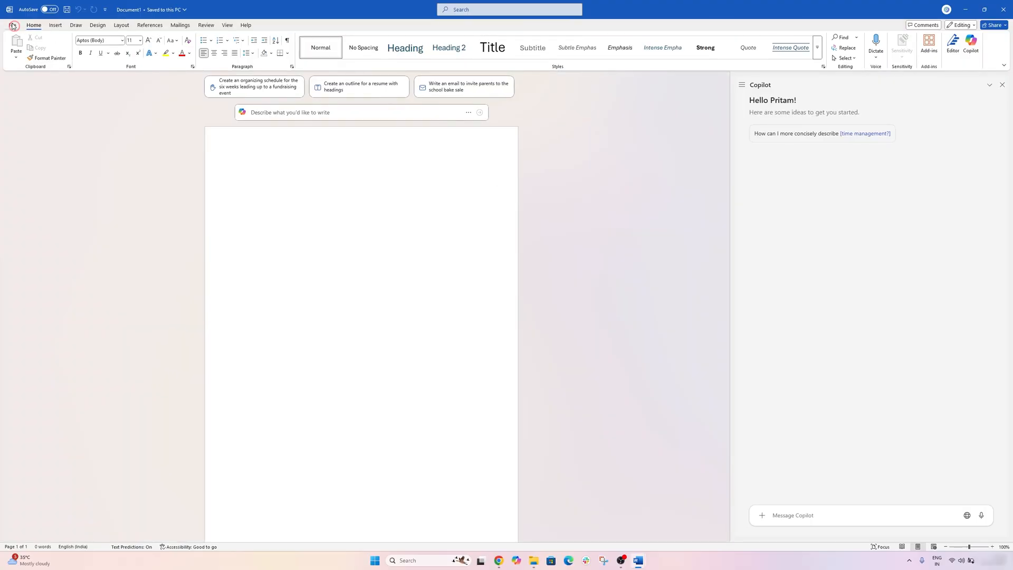
In the IEEE sample document, send Copilot the 'Summarize this doc' request
{"action": "left_click", "coordinate": [13, 24]}
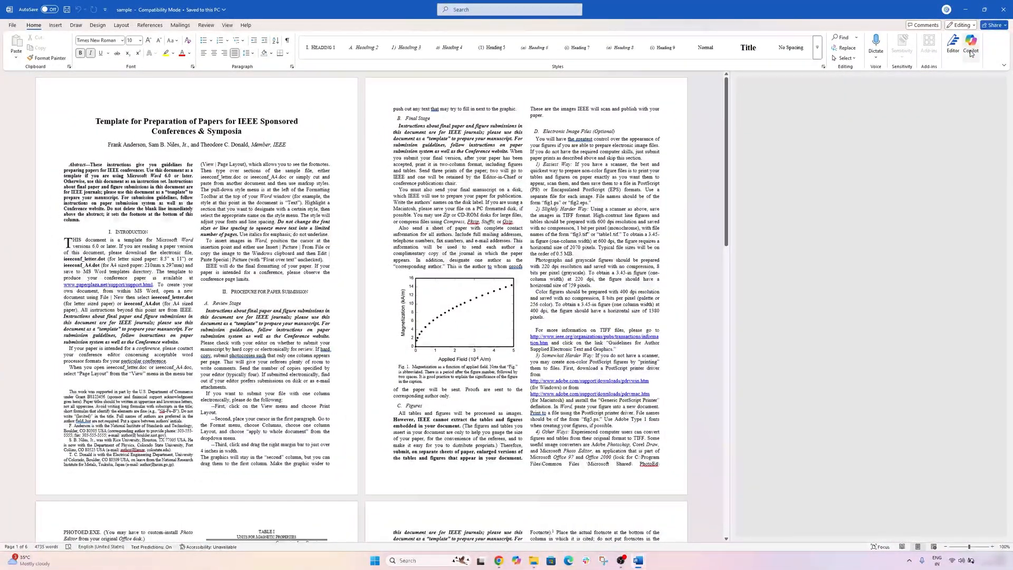
{"action": "left_click", "coordinate": [970, 47]}
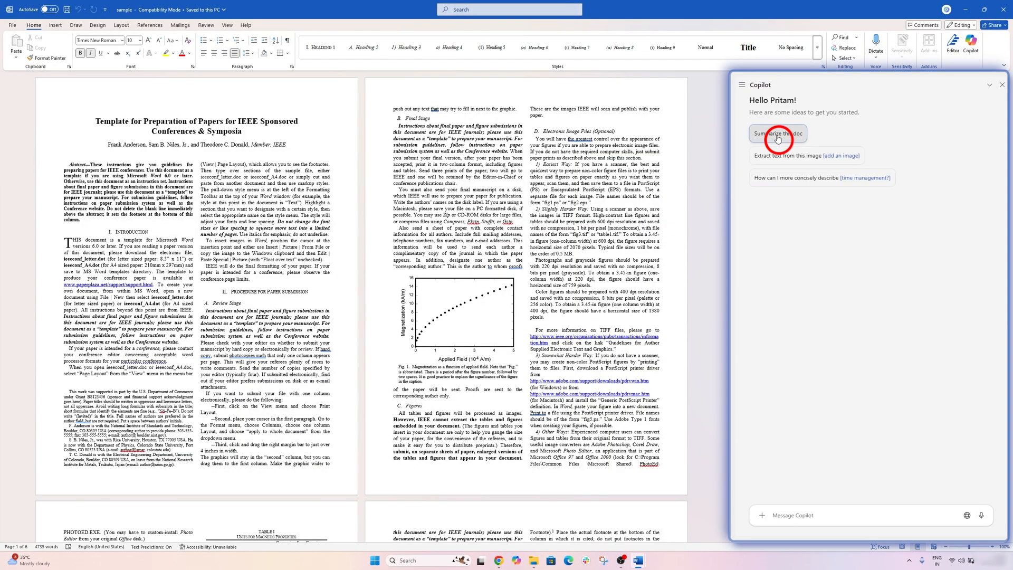
{"action": "left_click", "coordinate": [778, 133]}
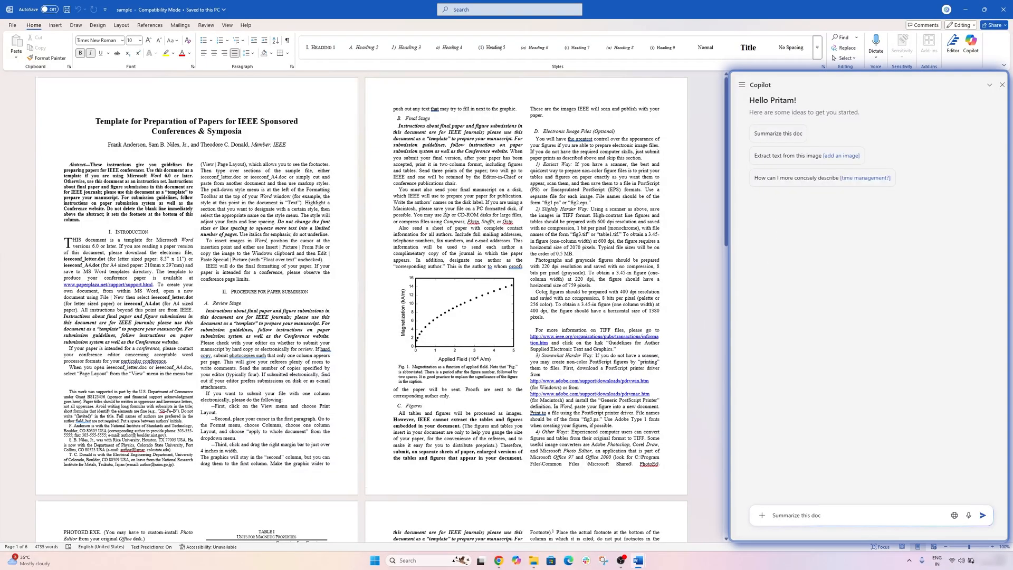
{"action": "scroll", "scroll_direction": "down", "scroll_amount": 3}
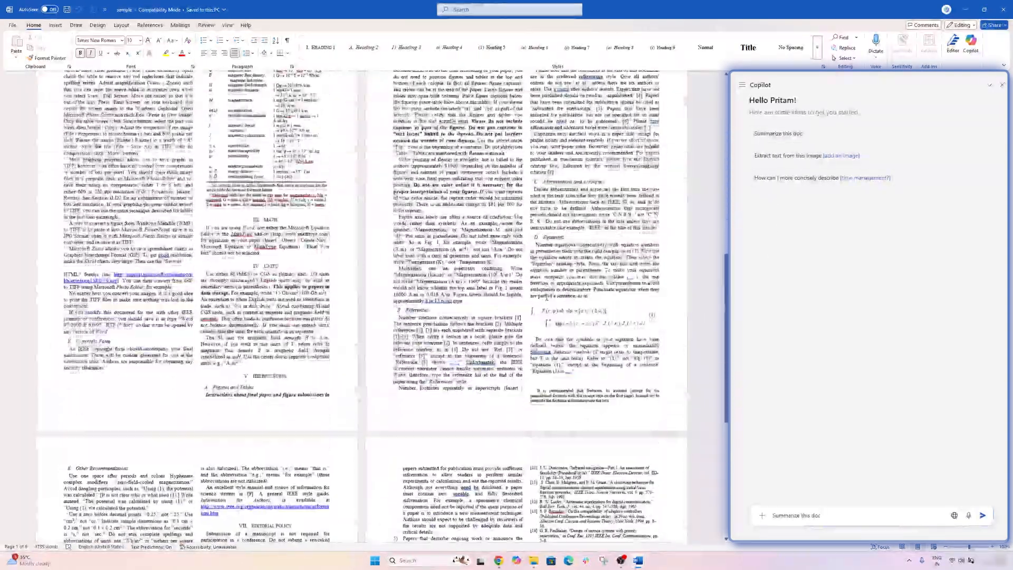
{"action": "scroll", "scroll_direction": "down", "scroll_amount": 3}
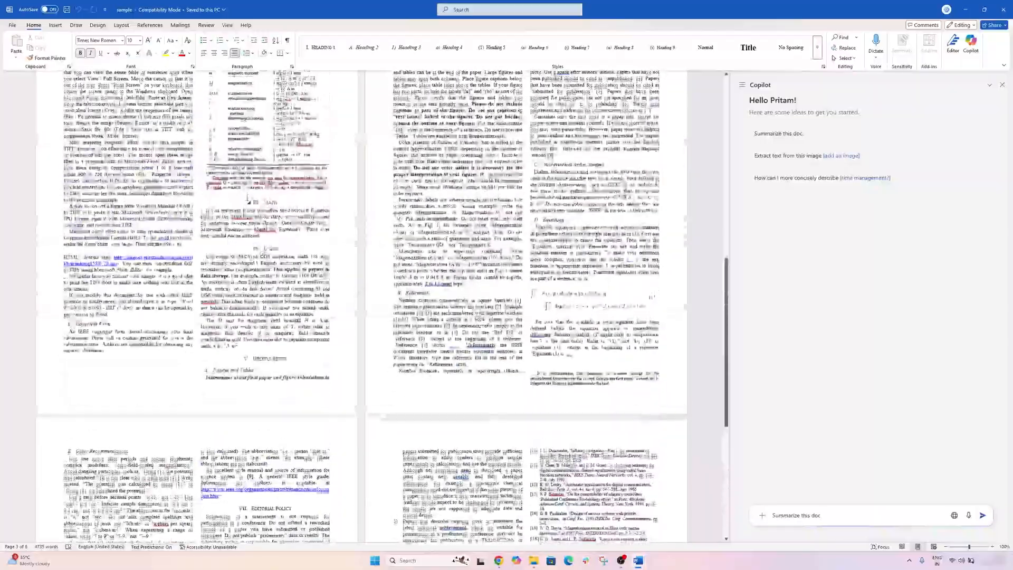
{"action": "scroll", "scroll_direction": "up", "scroll_amount": 3}
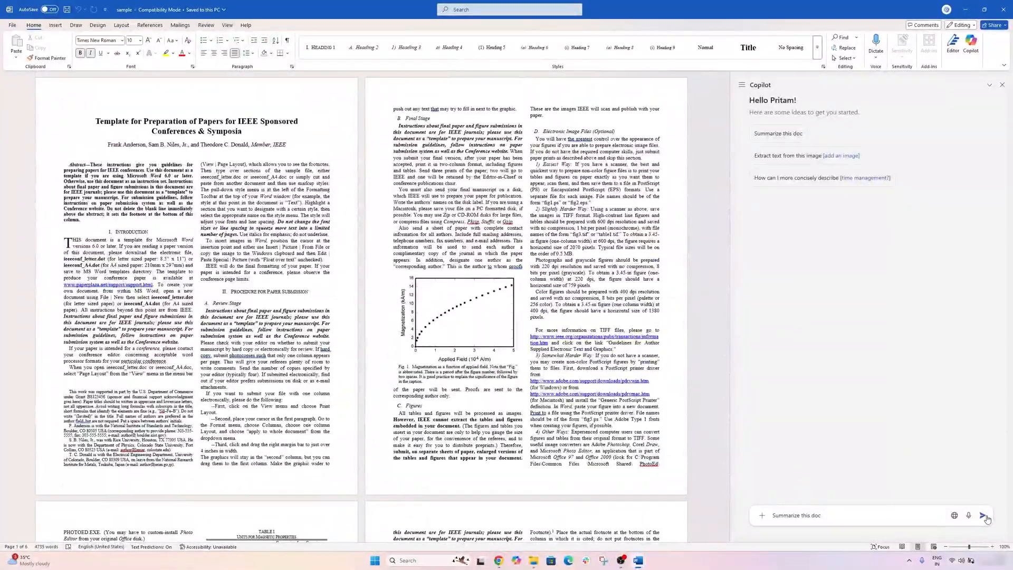
{"action": "left_click", "coordinate": [984, 515]}
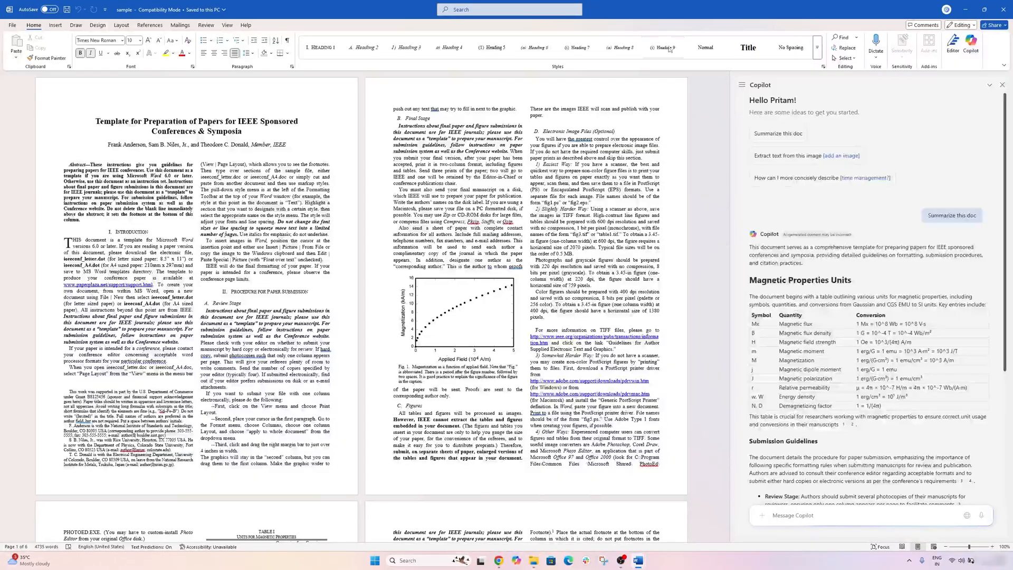
Read through Copilot's summary, rate it helpful, and cancel the feedback form
{"action": "scroll", "scroll_direction": "down", "scroll_amount": 3}
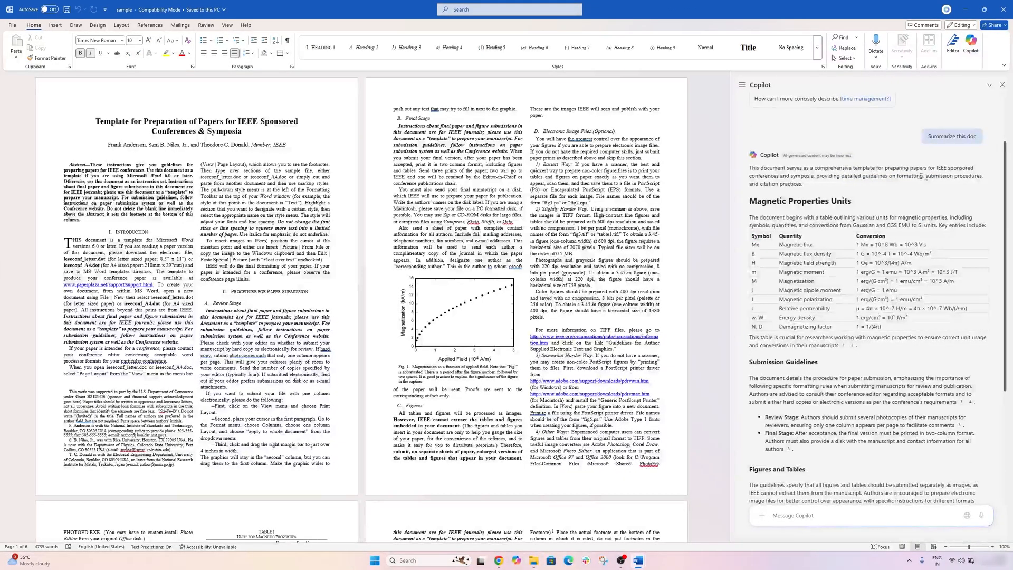
{"action": "scroll", "scroll_direction": "down", "scroll_amount": 3}
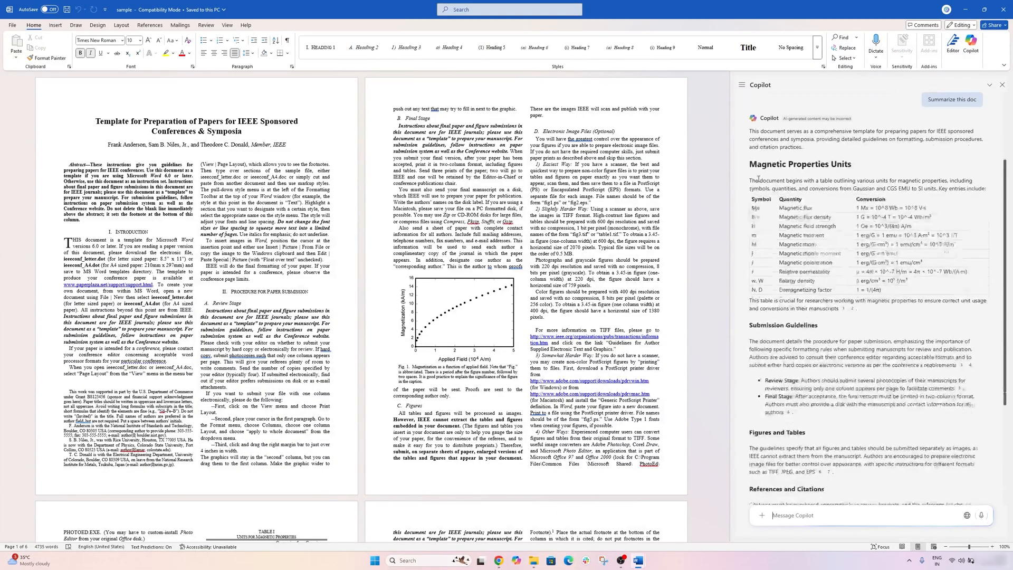
{"action": "scroll", "scroll_direction": "down", "scroll_amount": 3}
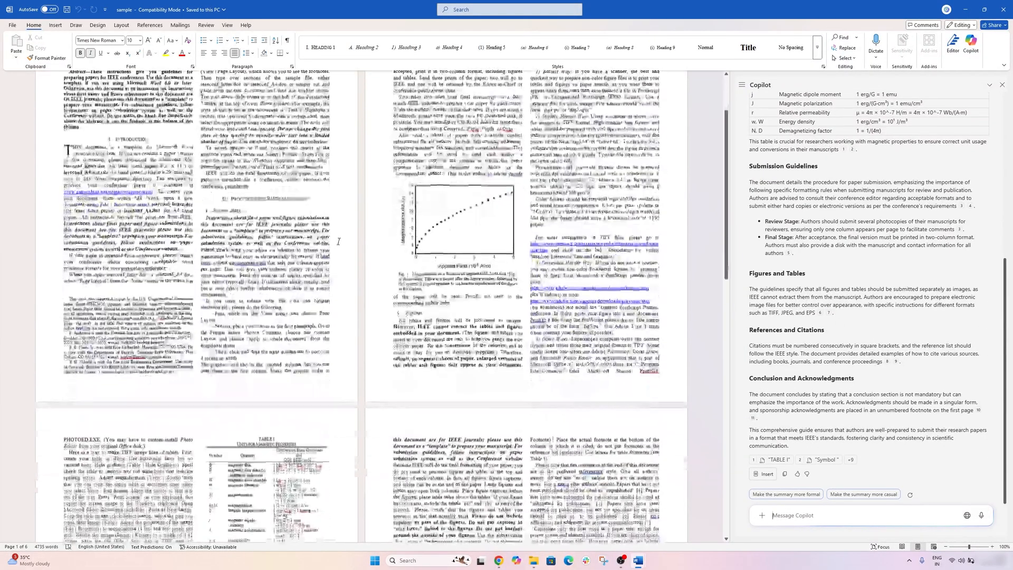
{"action": "scroll", "scroll_direction": "down", "scroll_amount": 3}
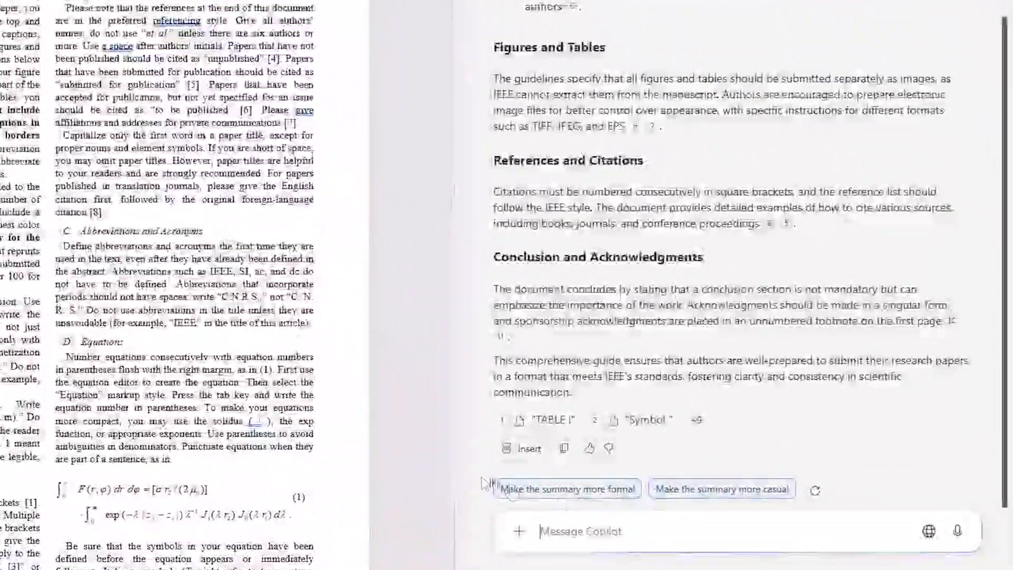
{"action": "mouse_move", "coordinate": [519, 447]}
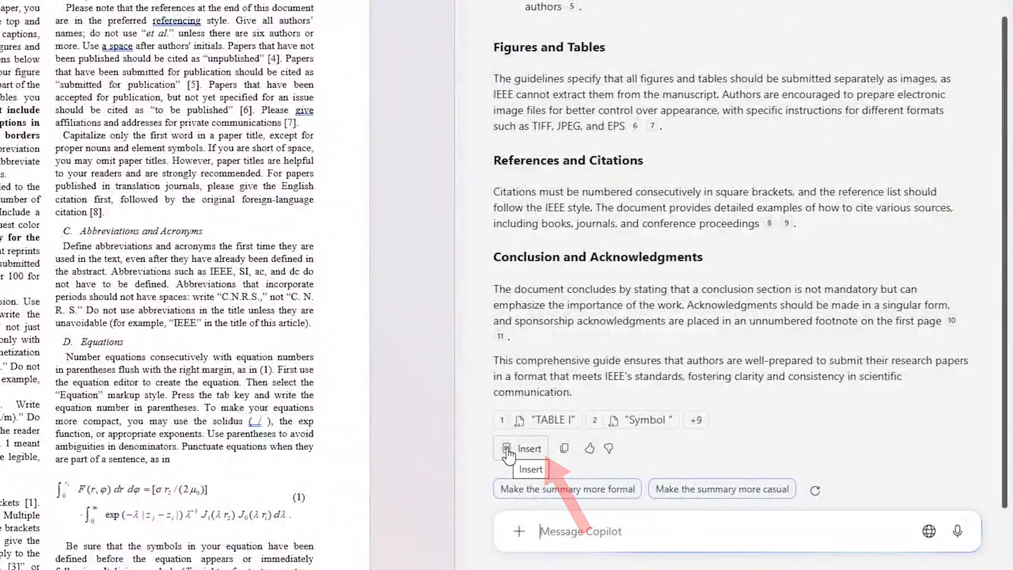
{"action": "mouse_move", "coordinate": [567, 489]}
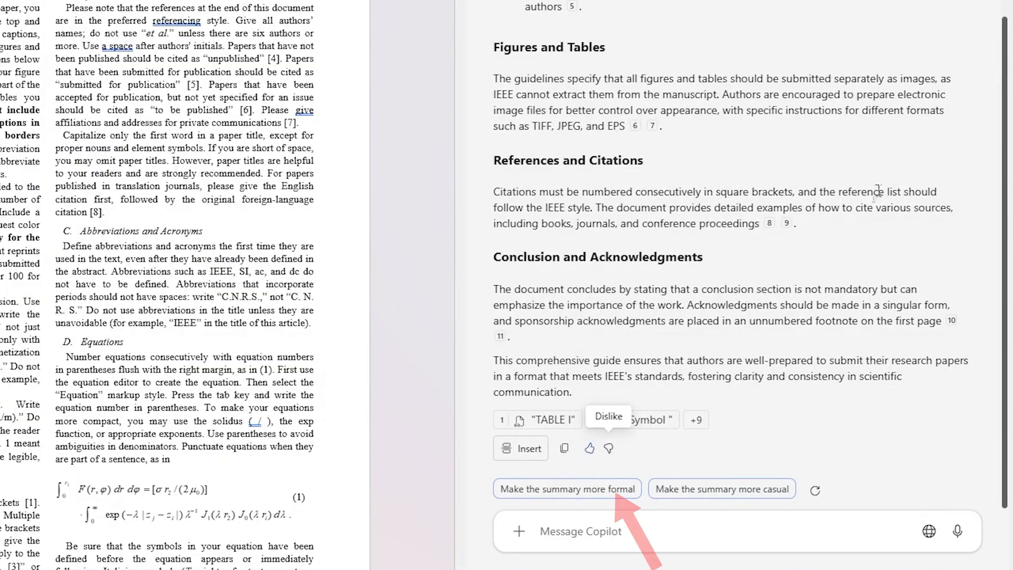
{"action": "left_click", "coordinate": [608, 448]}
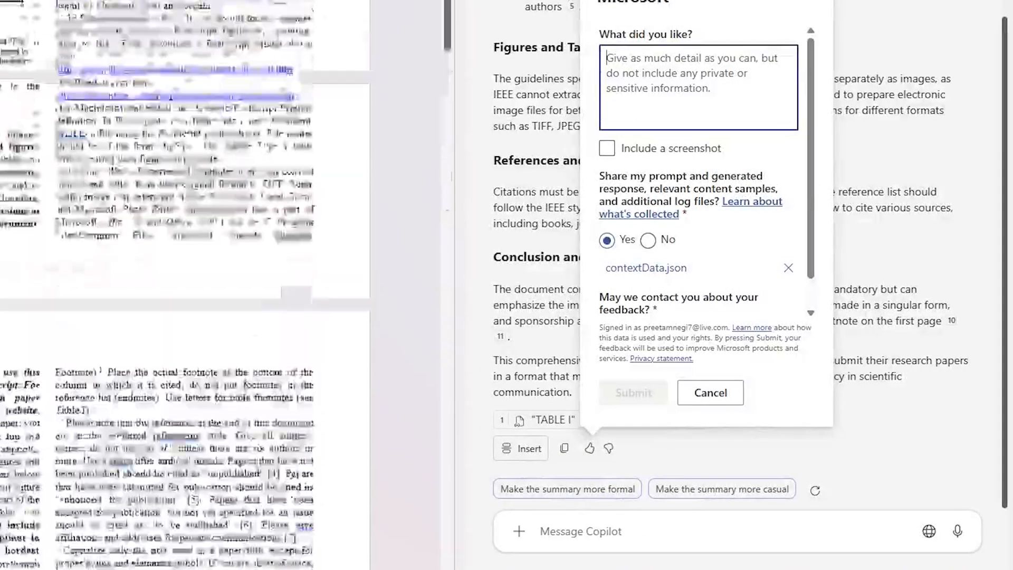
{"action": "left_click", "coordinate": [710, 393]}
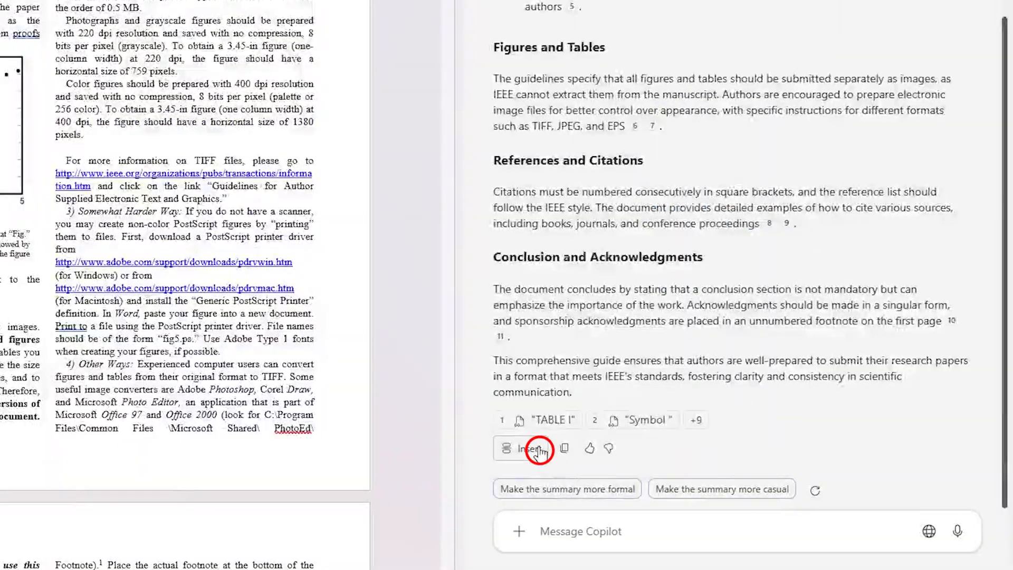
Insert Copilot's summary with the magnetic units table onto a new final page and review it
{"action": "left_click", "coordinate": [536, 448]}
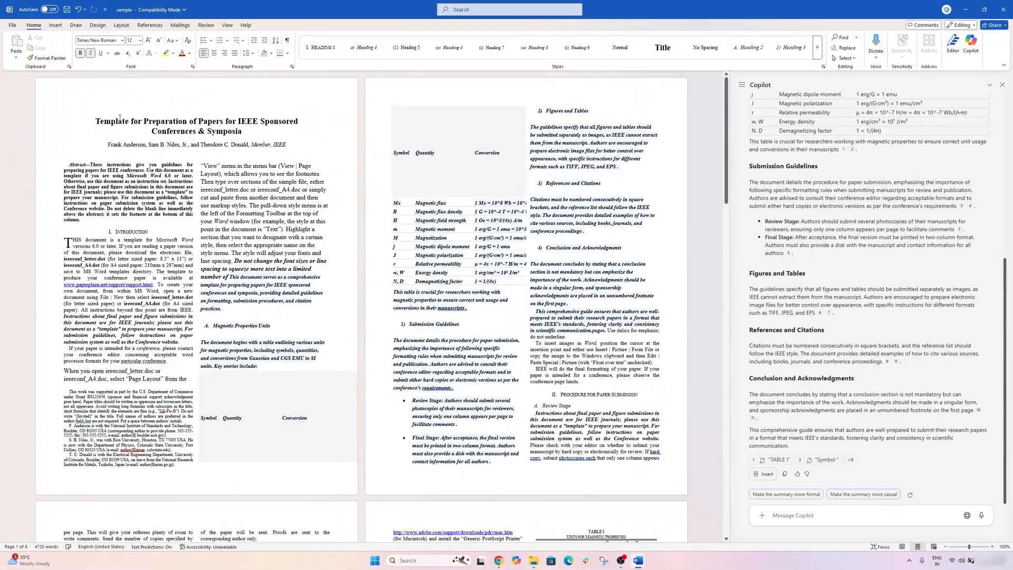
{"action": "scroll", "scroll_direction": "down", "scroll_amount": 3}
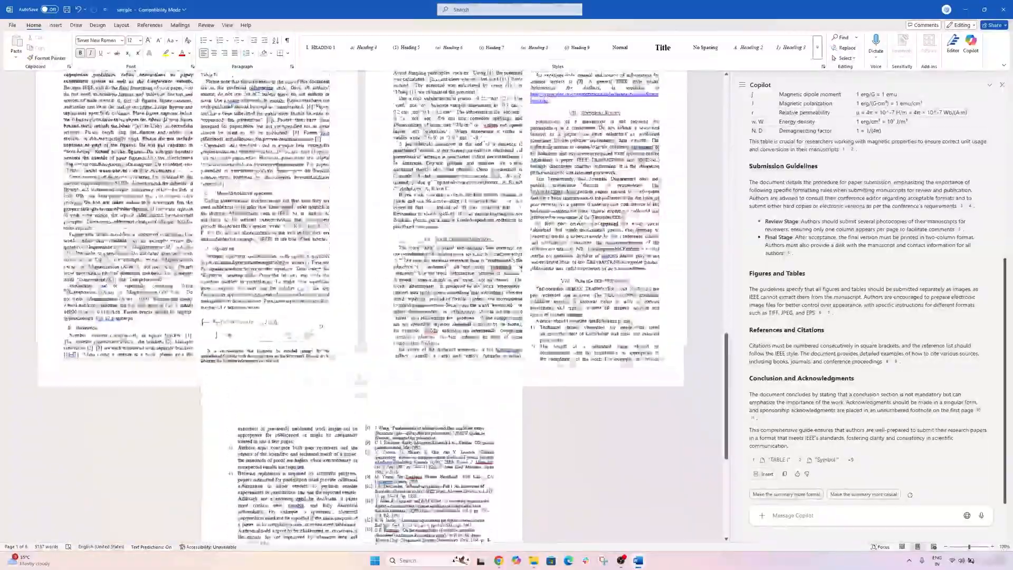
{"action": "scroll", "scroll_direction": "up", "scroll_amount": 3}
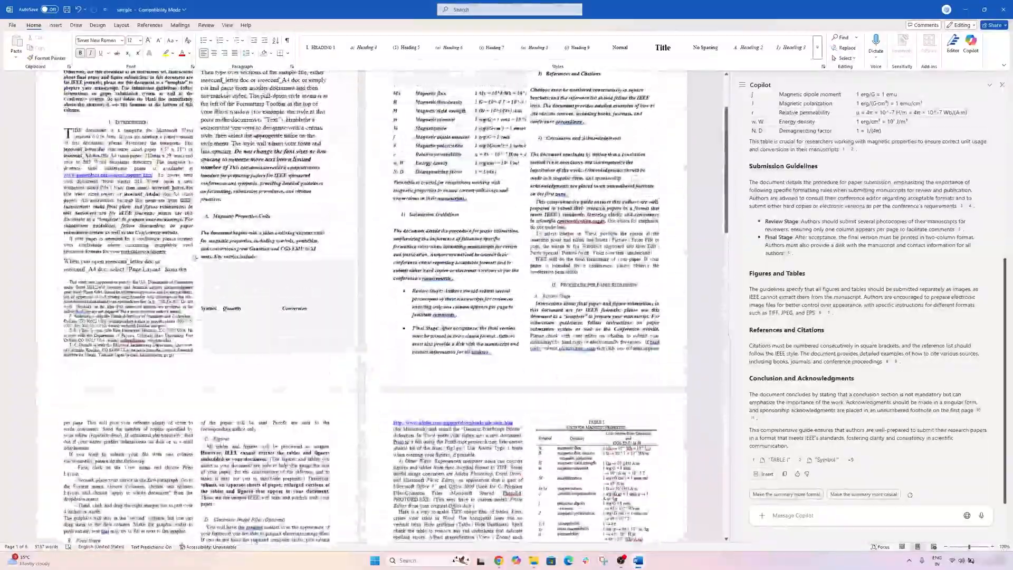
{"action": "scroll", "scroll_direction": "up", "scroll_amount": 3}
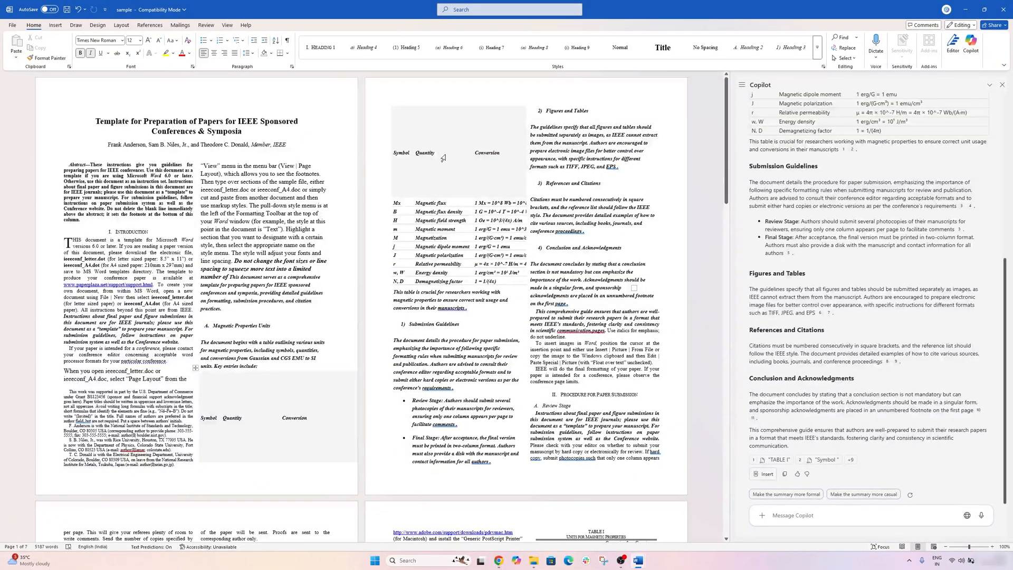
{"action": "scroll", "scroll_direction": "down", "scroll_amount": 3}
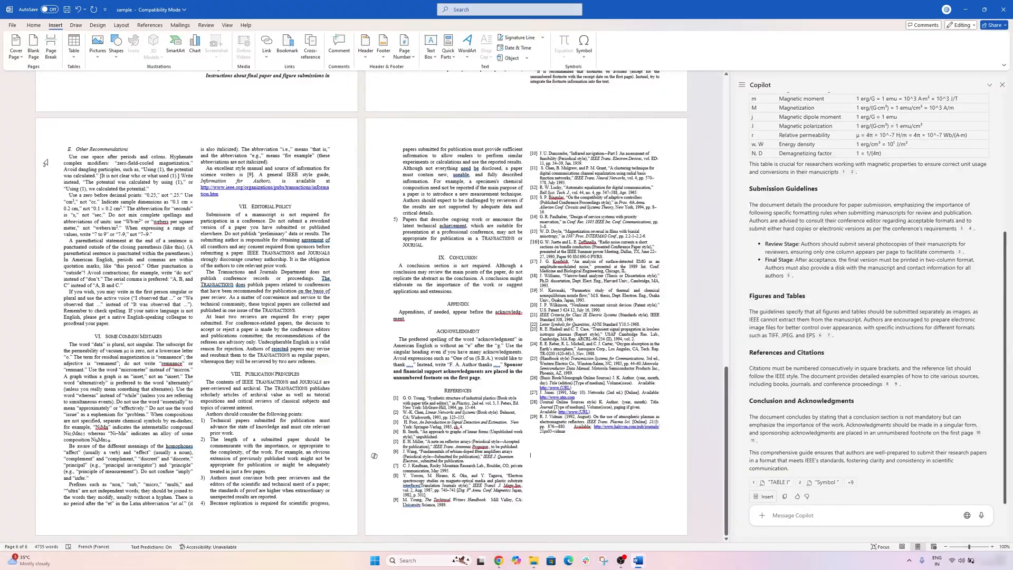
{"action": "scroll", "scroll_direction": "down", "scroll_amount": 3}
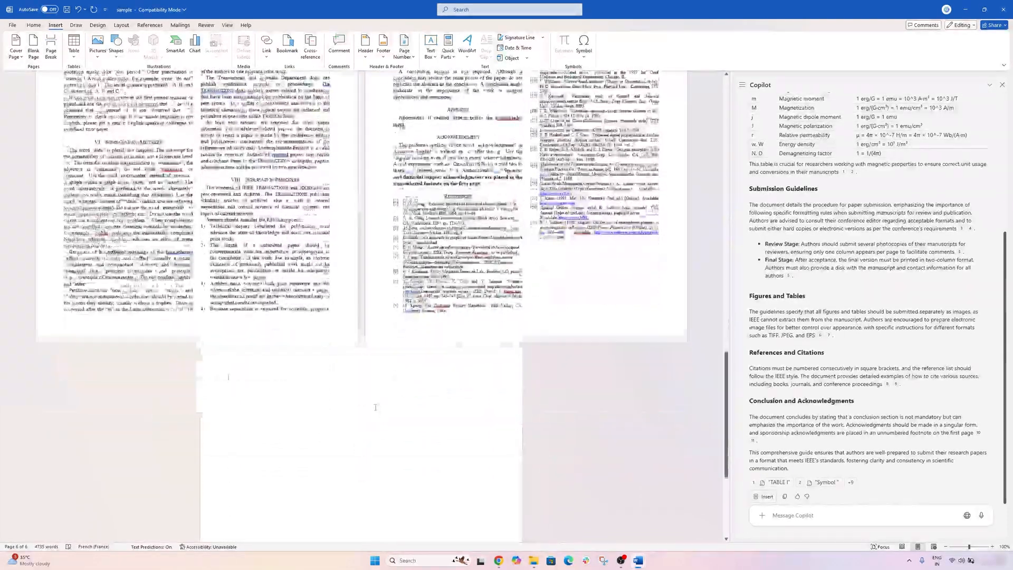
{"action": "scroll", "scroll_direction": "down", "scroll_amount": 3}
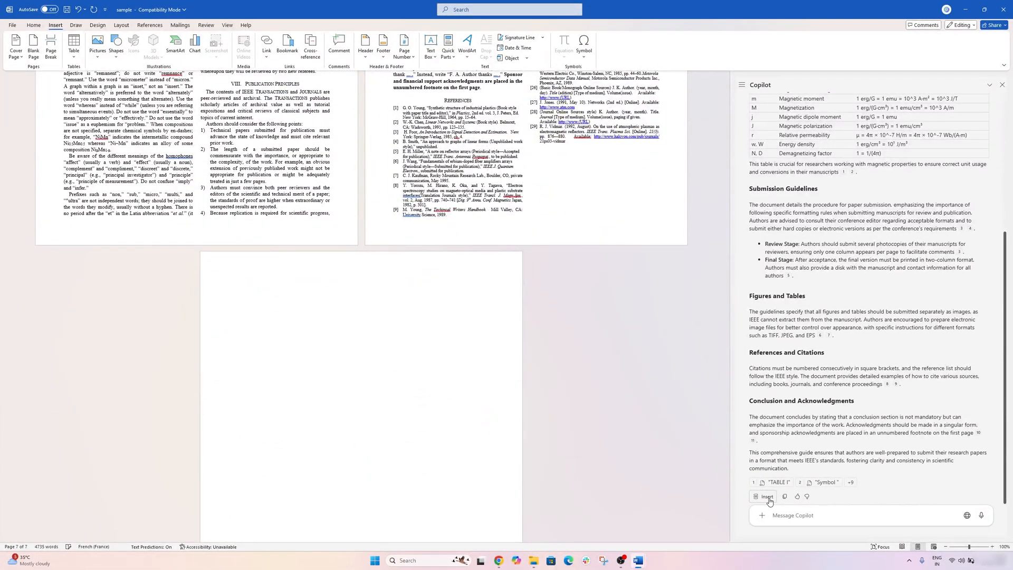
{"action": "scroll", "scroll_direction": "down", "scroll_amount": 3}
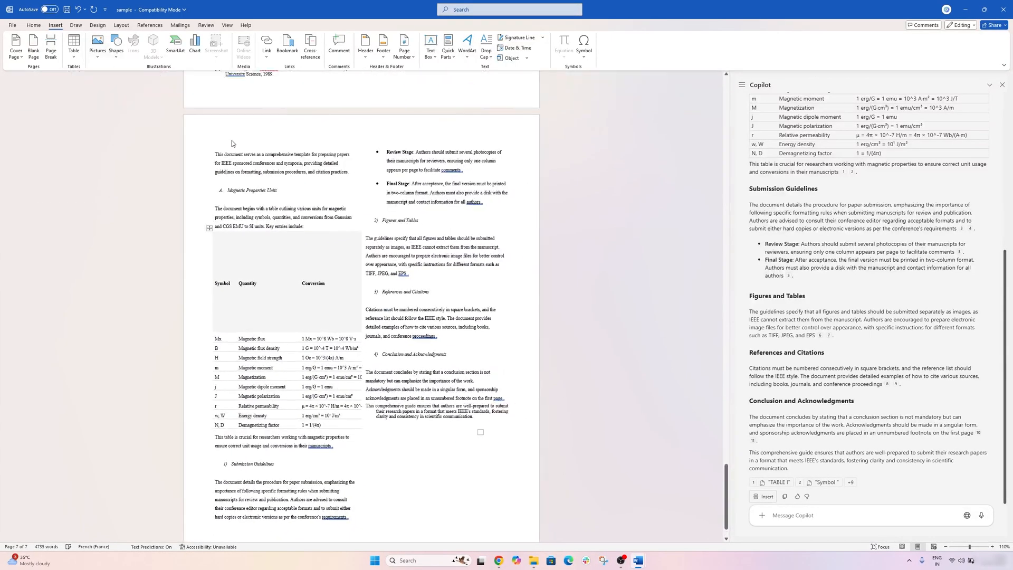
{"action": "scroll", "scroll_direction": "up", "scroll_amount": 3}
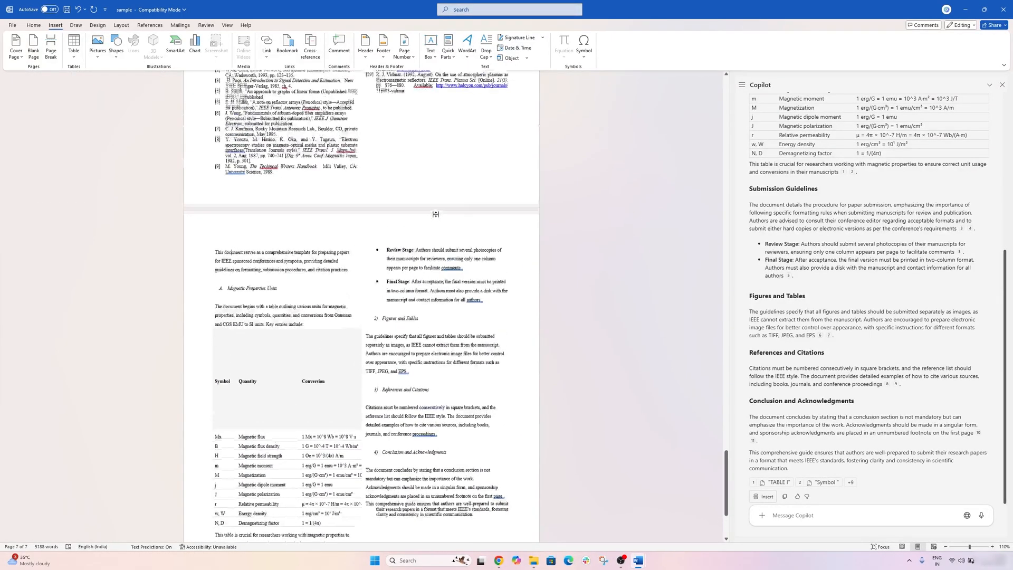
{"action": "scroll", "scroll_direction": "up", "scroll_amount": 3}
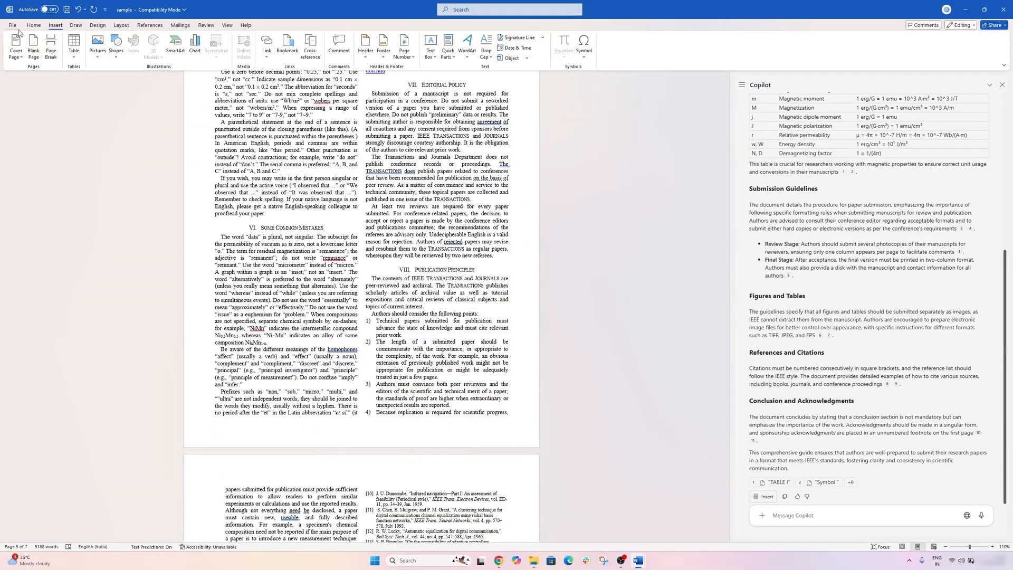
Create a blank document and load the 'Write a funny poem to wish Happy Birthday' suggestion into Copilot
{"action": "left_click", "coordinate": [11, 24]}
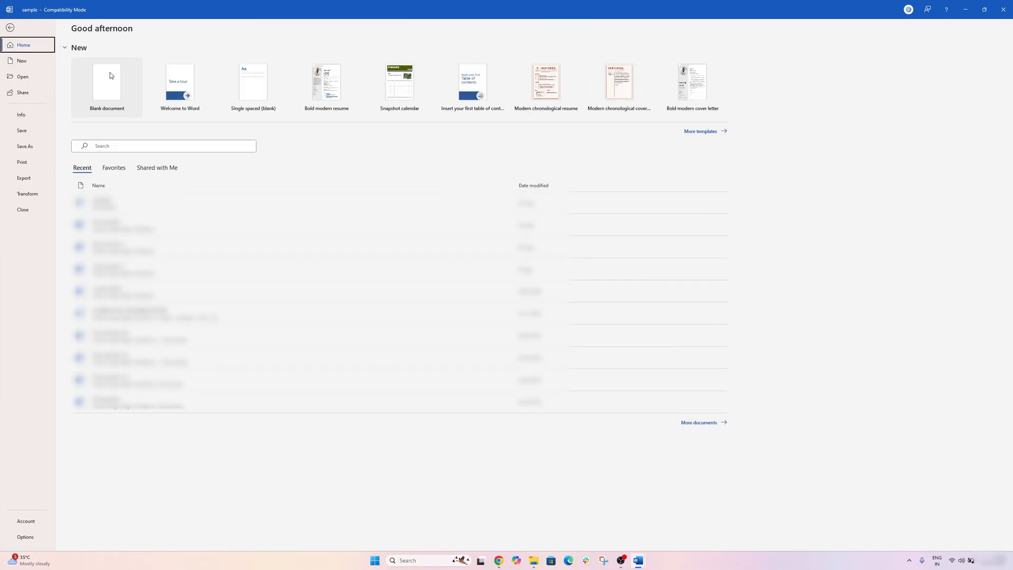
{"action": "left_click", "coordinate": [106, 86]}
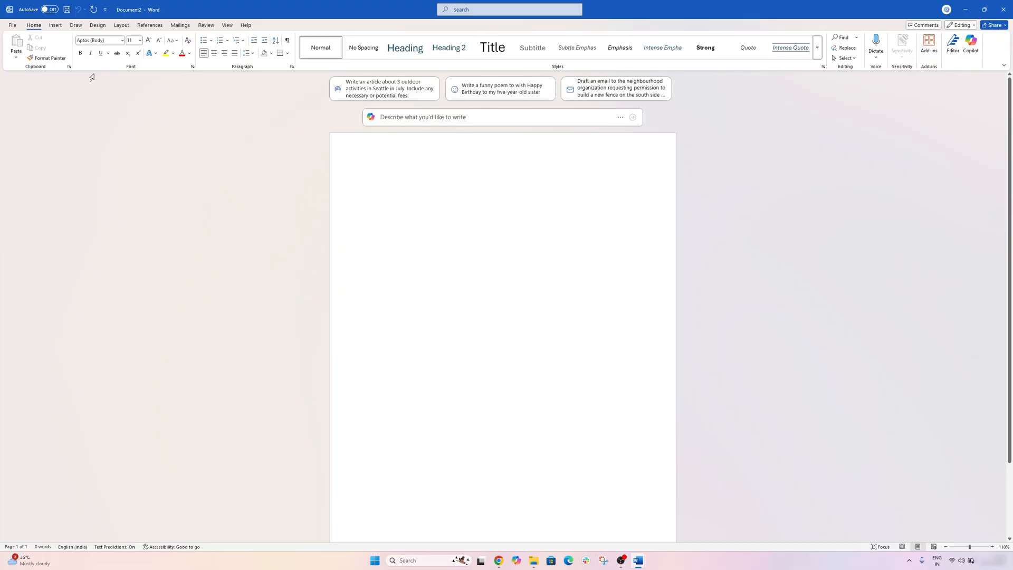
{"action": "left_click", "coordinate": [372, 178]}
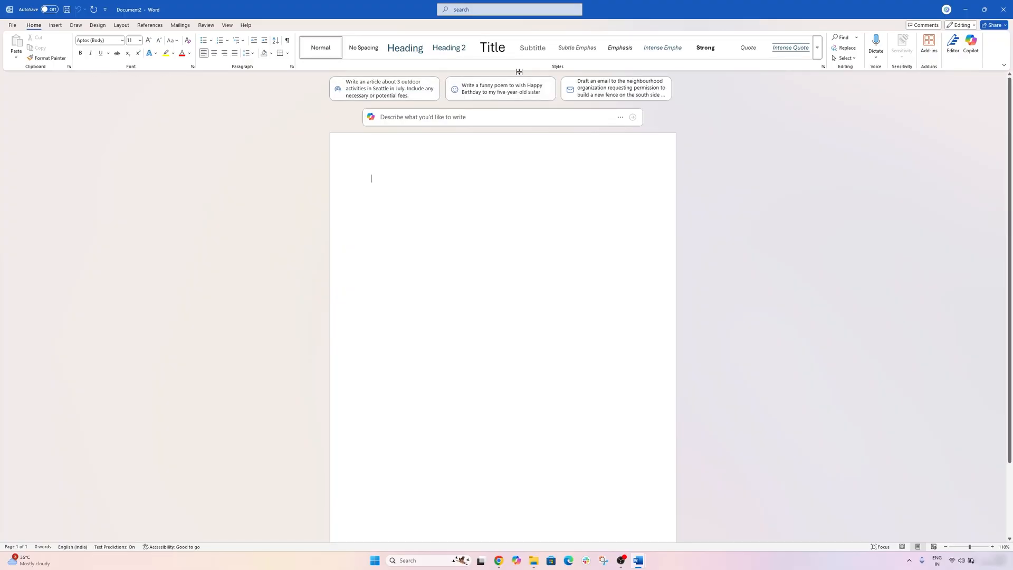
{"action": "left_click", "coordinate": [499, 89]}
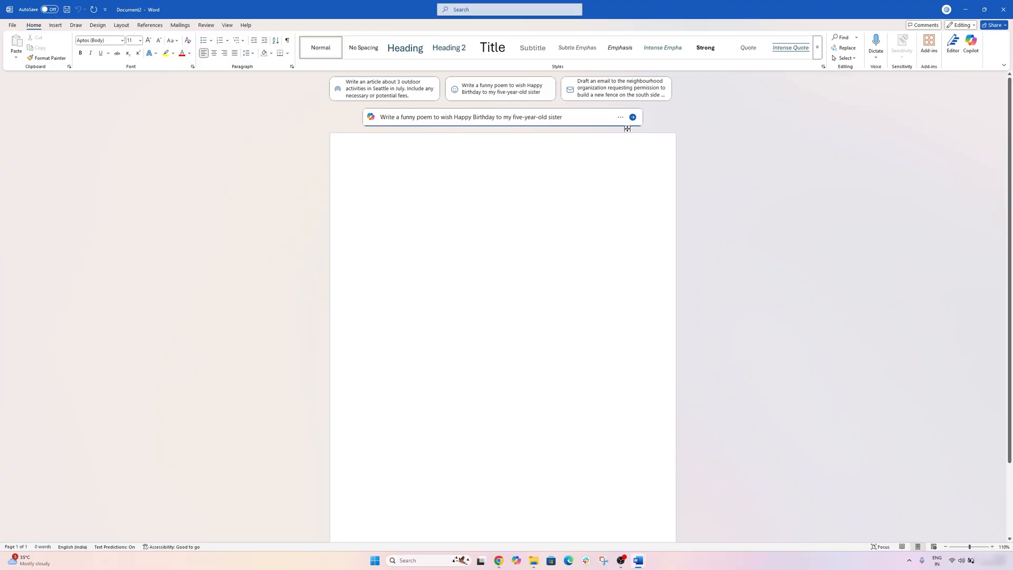
Generate the Copilot poem draft titled 'Happy Birthday, Little Star!'
{"action": "left_click", "coordinate": [632, 117]}
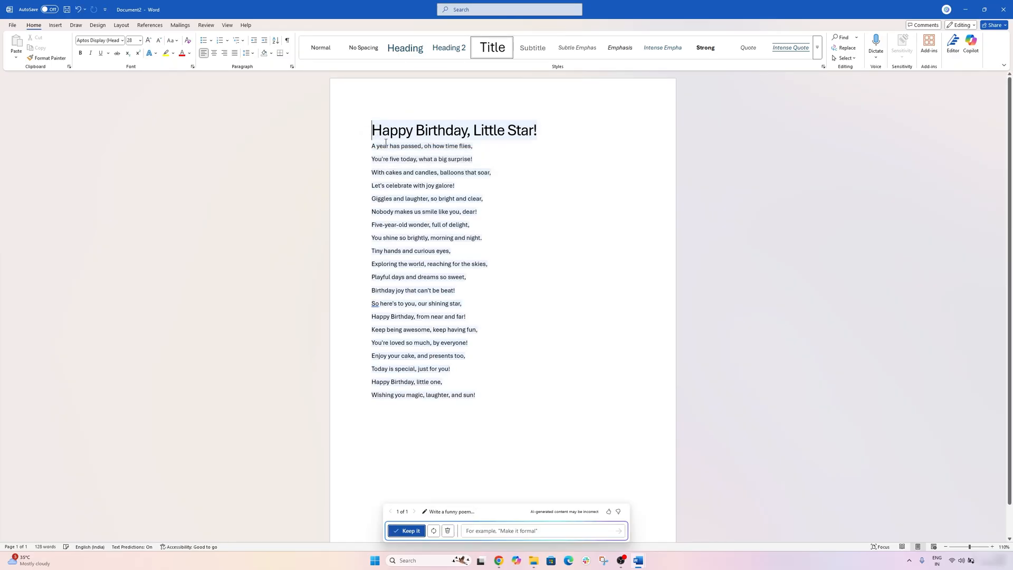
{"action": "mouse_move", "coordinate": [502, 173]}
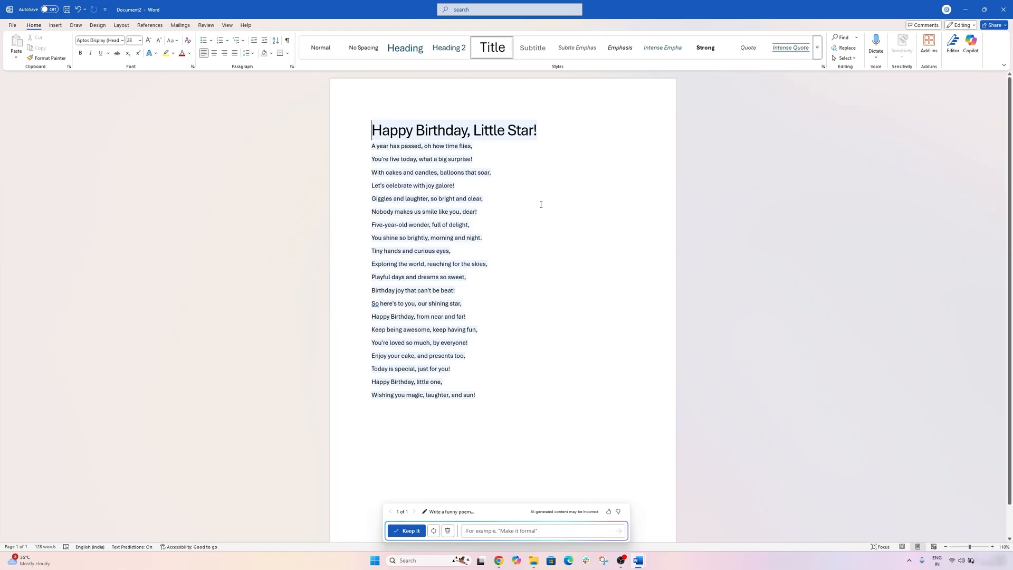
{"action": "mouse_move", "coordinate": [488, 401]}
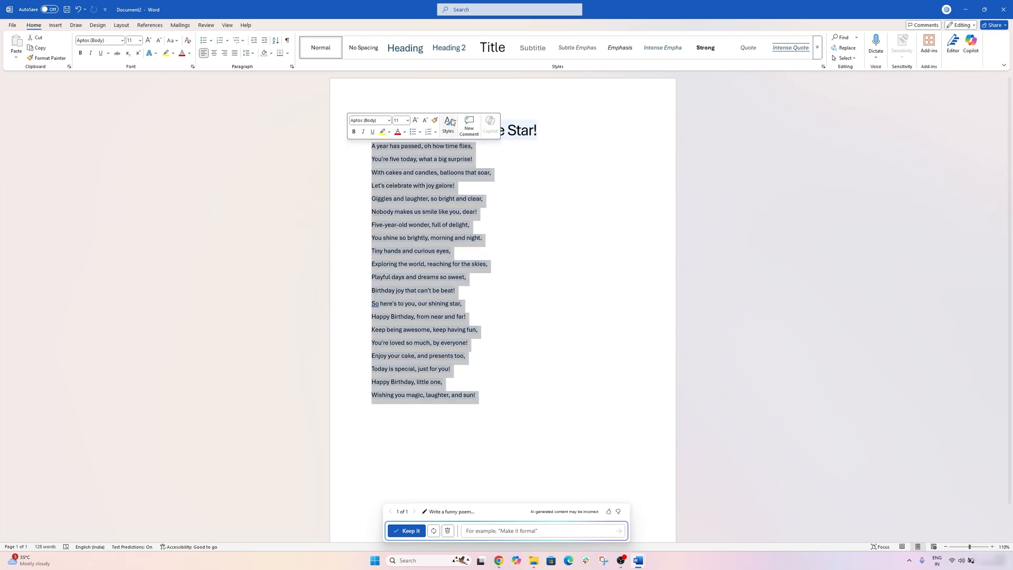
Refine the draft with 'Create this for my little Niece Mahi she just turned 3' and regenerate it
{"action": "left_click", "coordinate": [406, 531]}
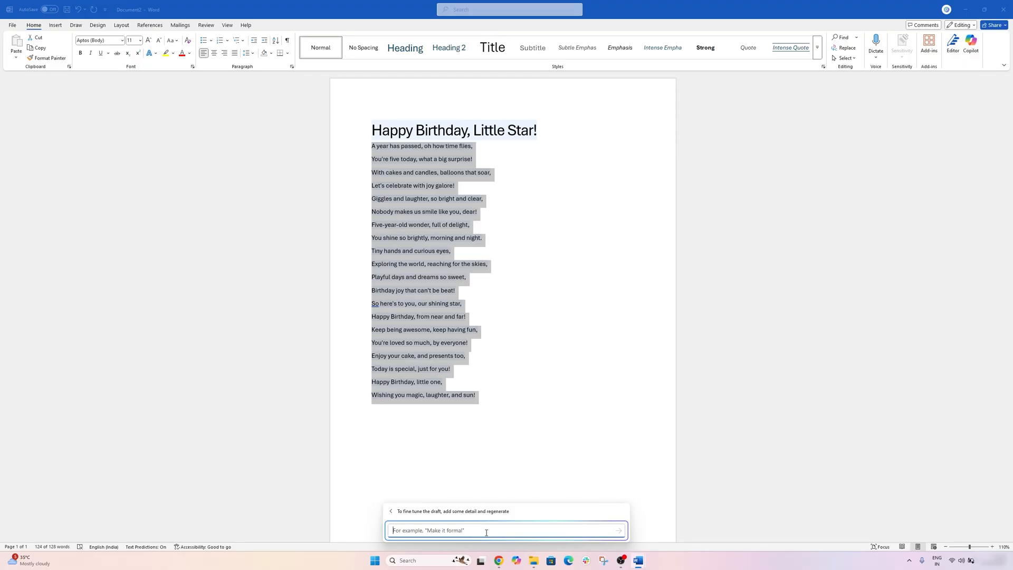
{"action": "type", "text": "Mahi"}
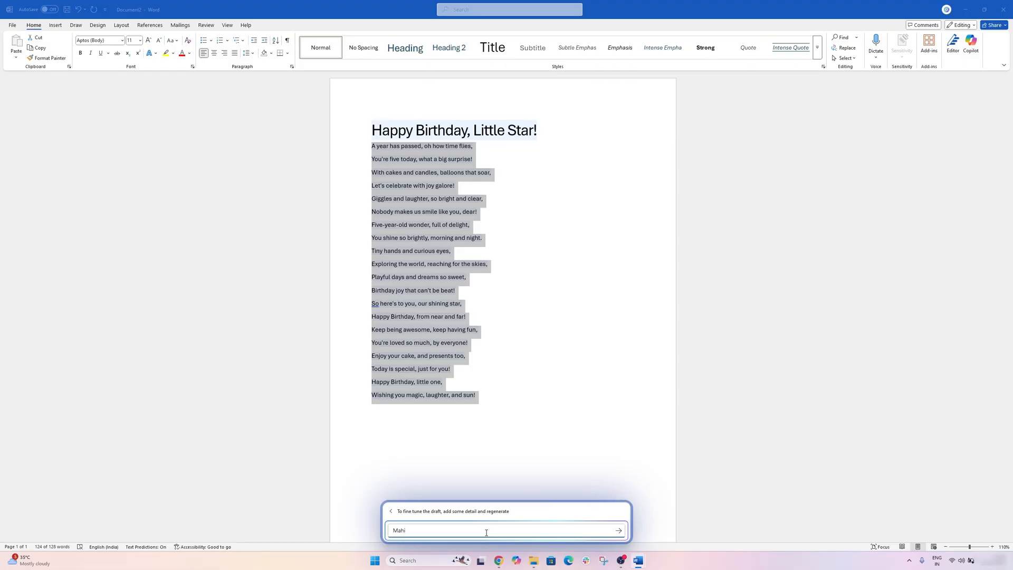
{"action": "type", "text": "Create this for my"}
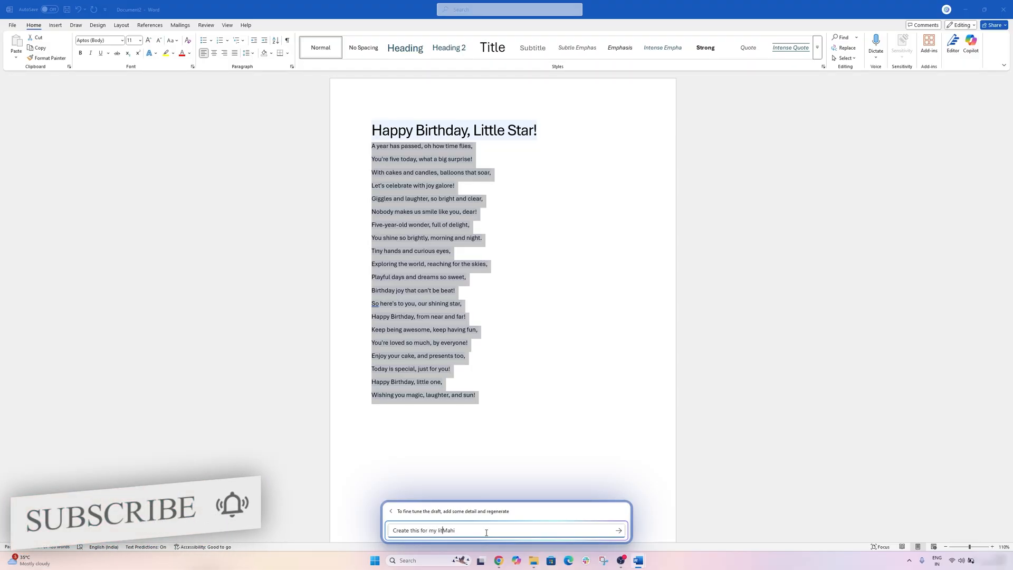
{"action": "type", "text": "little Niece"}
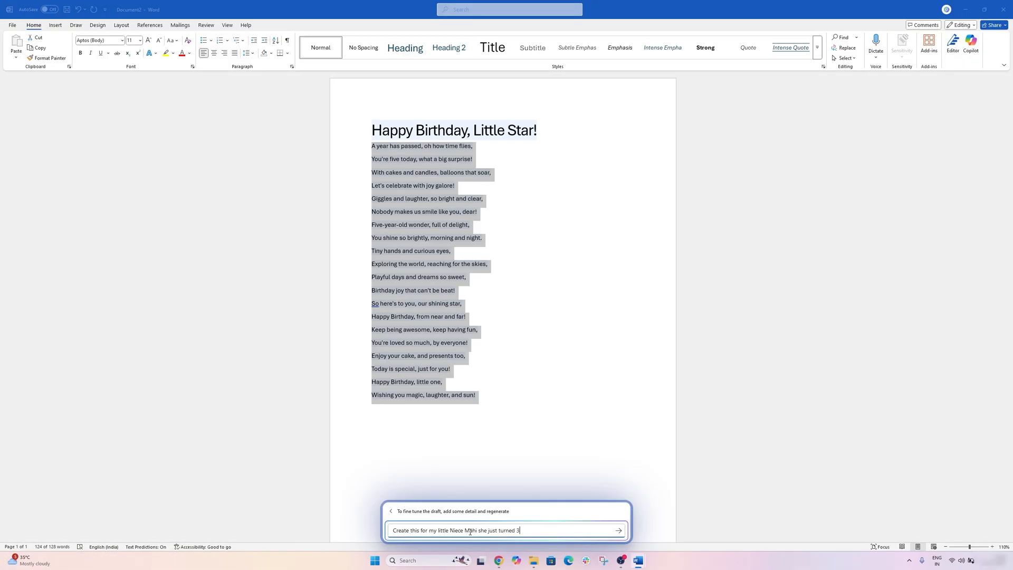
{"action": "left_click", "coordinate": [617, 531]}
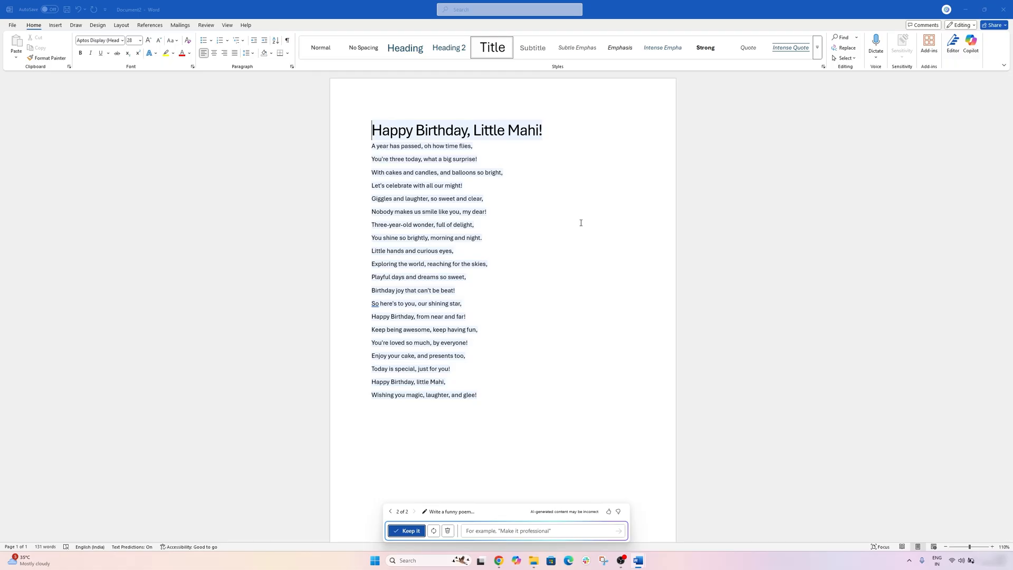
Keep the 'Happy Birthday, Little Mahi!' poem in the document and check the title
{"action": "left_click", "coordinate": [406, 530]}
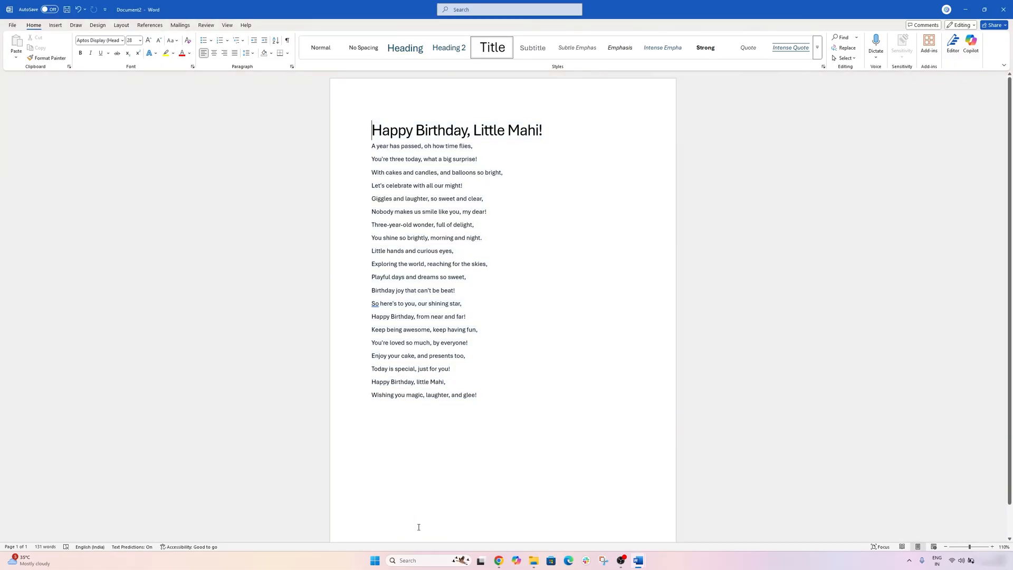
{"action": "double_click", "coordinate": [525, 129]}
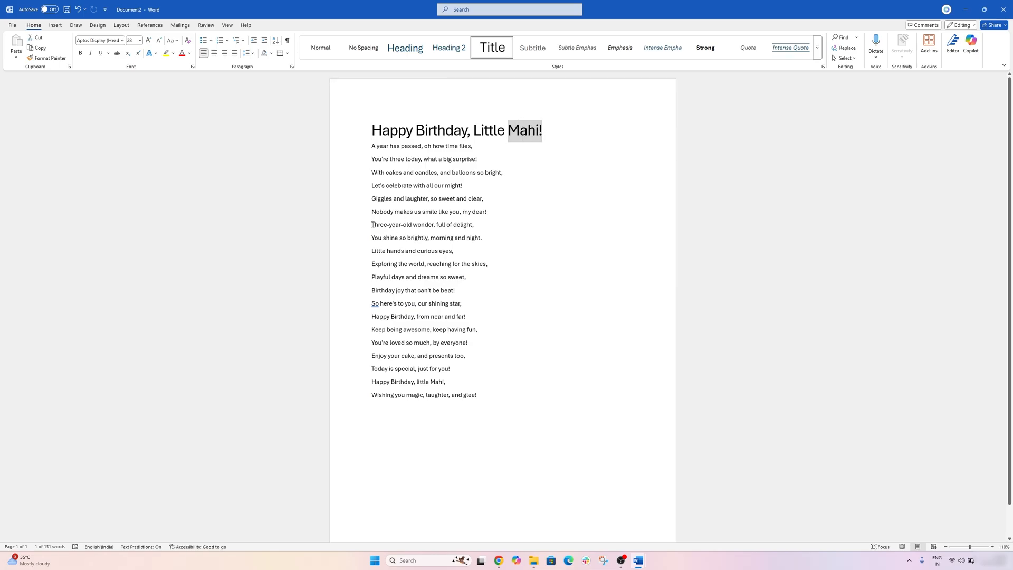
{"action": "left_click", "coordinate": [319, 48]}
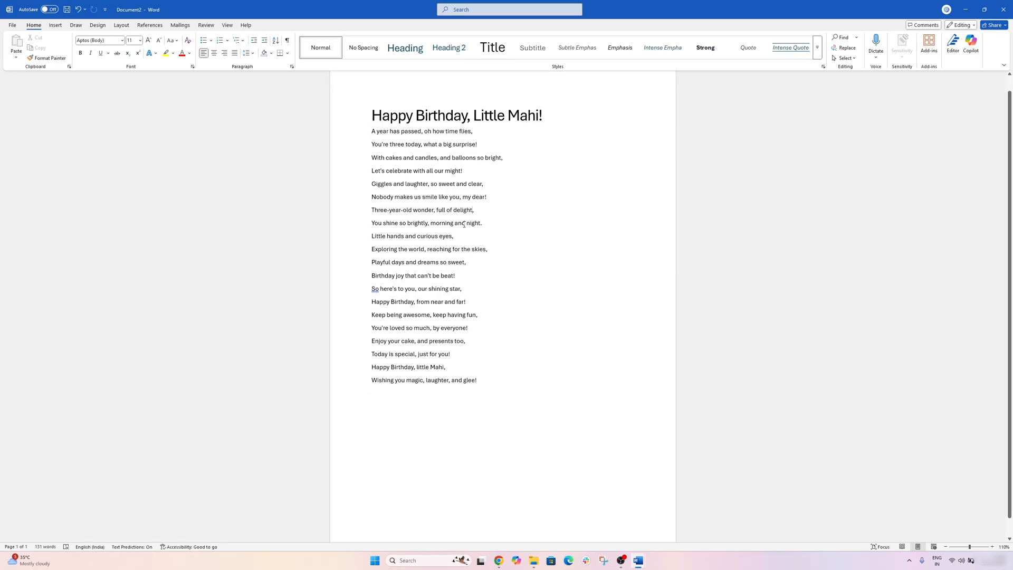
{"action": "left_click", "coordinate": [491, 47]}
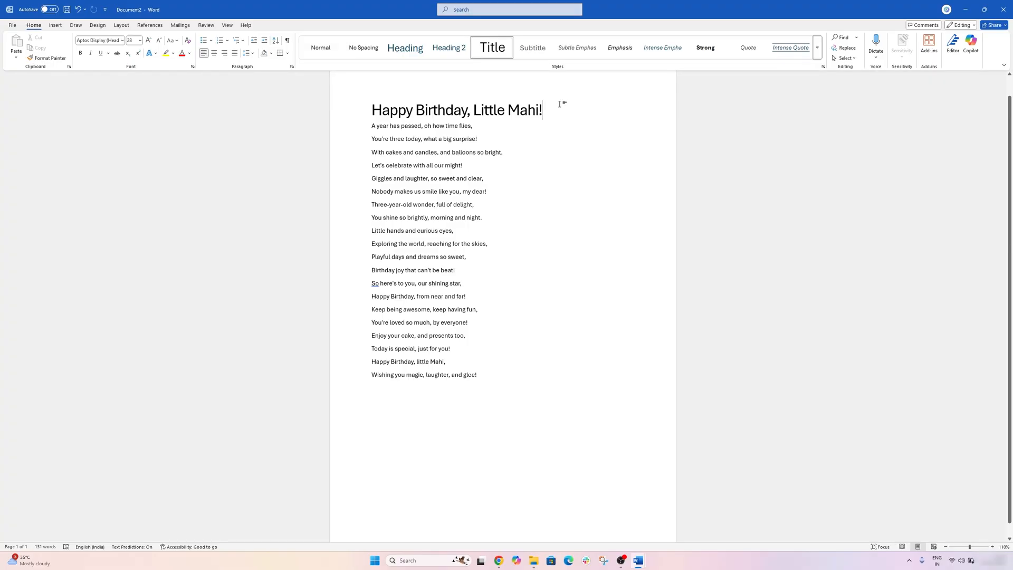
Select the whole poem and bring up the Copilot side pane beside it
{"action": "left_click", "coordinate": [319, 47]}
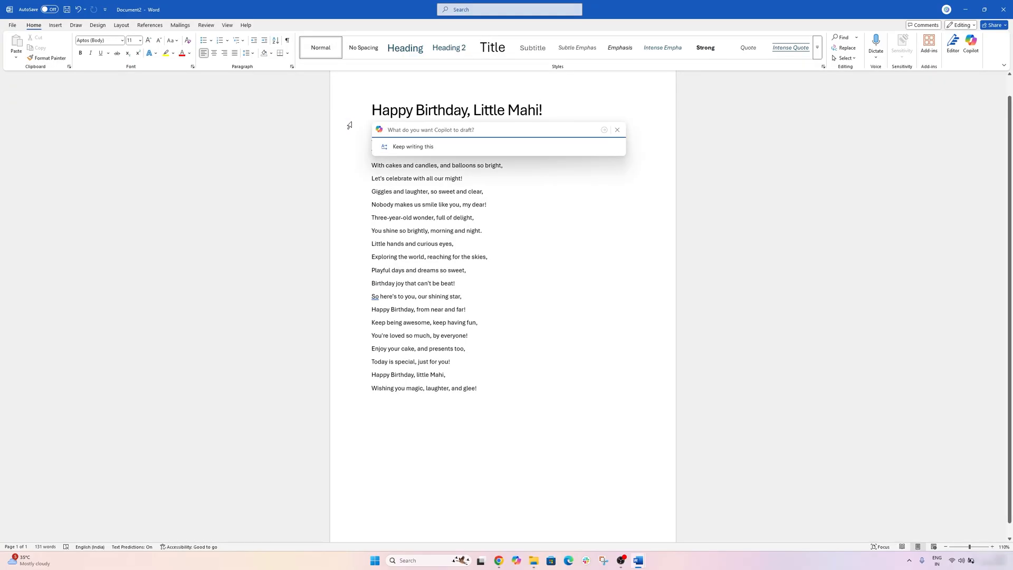
{"action": "left_click", "coordinate": [413, 145]}
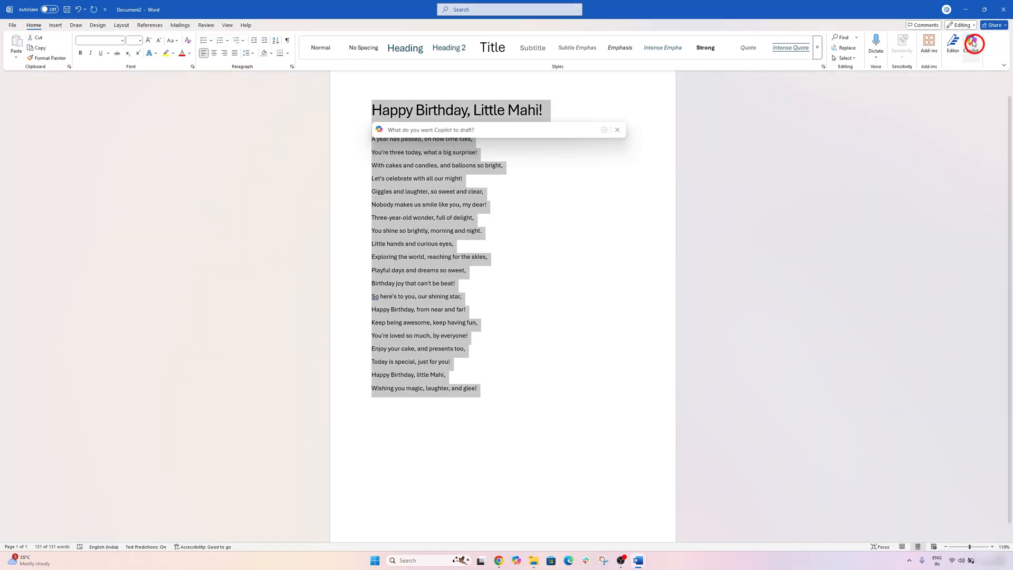
{"action": "left_click", "coordinate": [974, 42]}
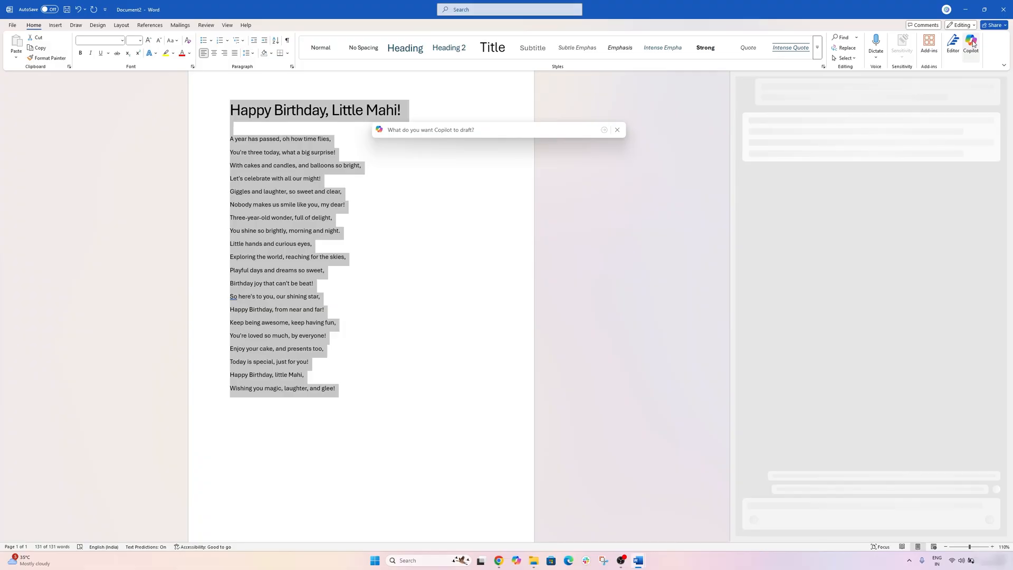